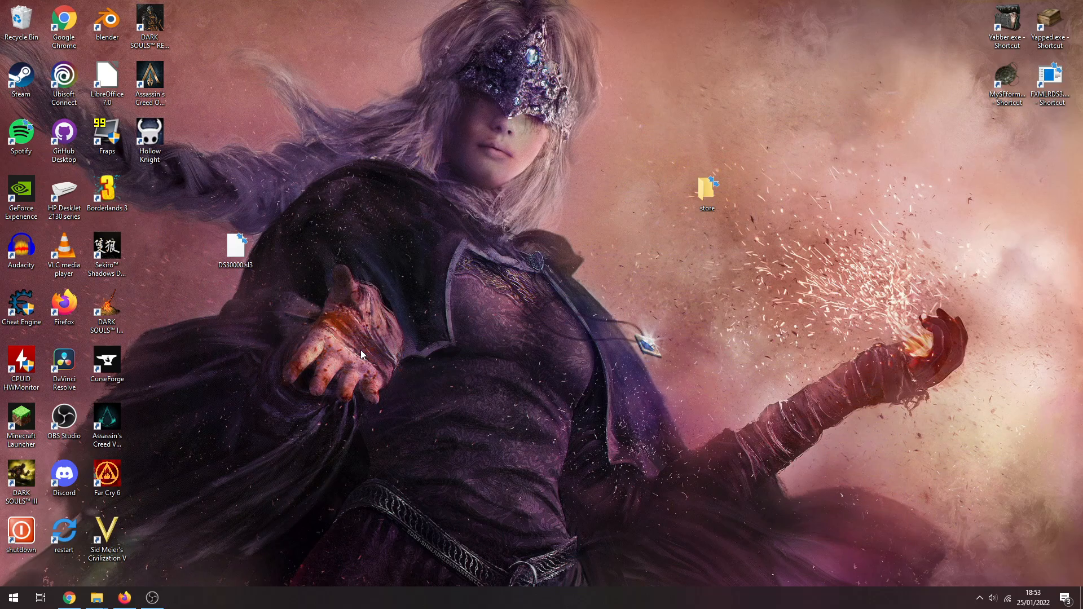
Step: Restore Firefox from the taskbar, showing the Cinders mod page on Nexus Mods
{"action": "left_click", "coordinate": [123, 598]}
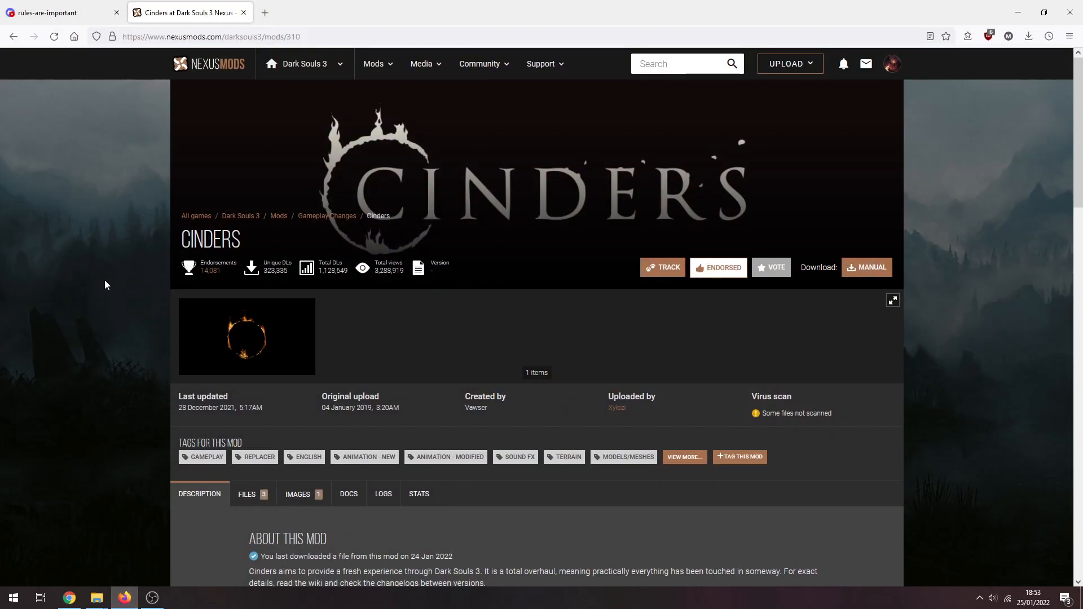
Step: Go to the mod's file list and choose Manual Download for Cinders 1.82
{"action": "scroll", "scroll_direction": "down", "scroll_amount": 3}
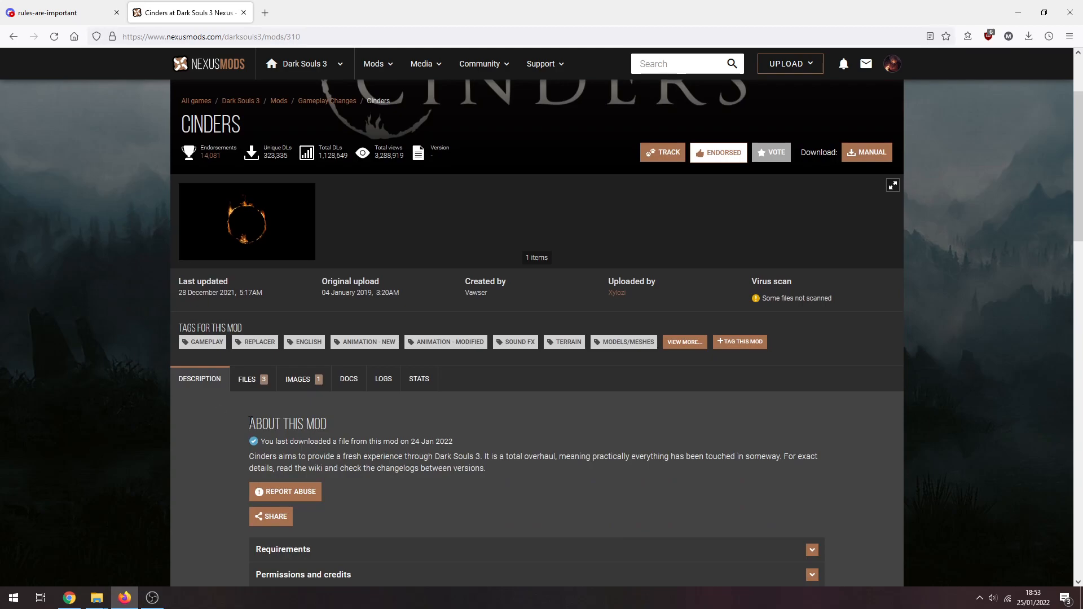
{"action": "left_click", "coordinate": [247, 378]}
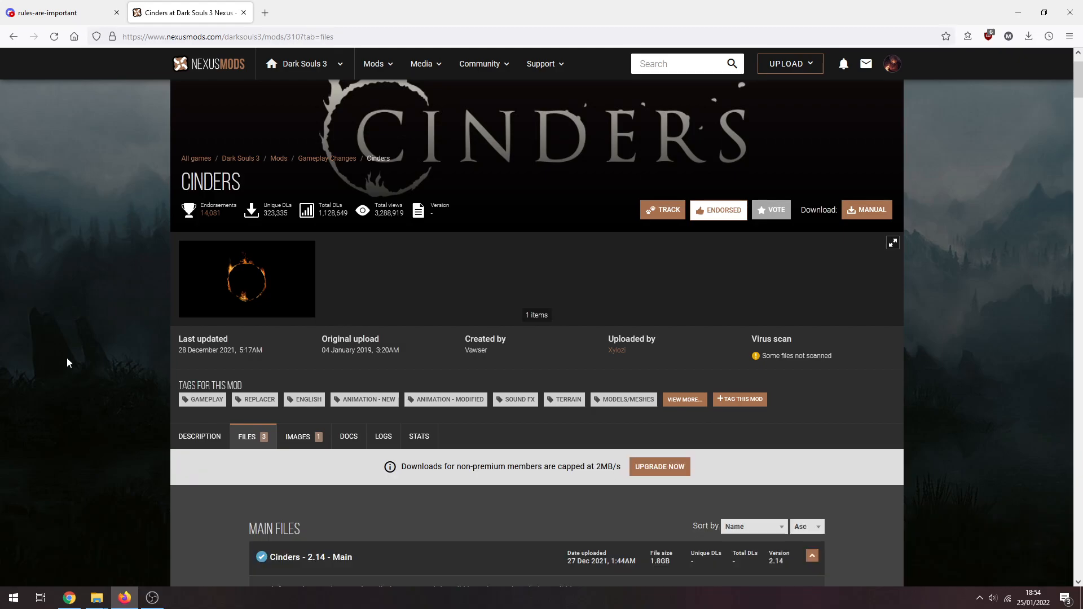
{"action": "scroll", "scroll_direction": "down", "scroll_amount": 3}
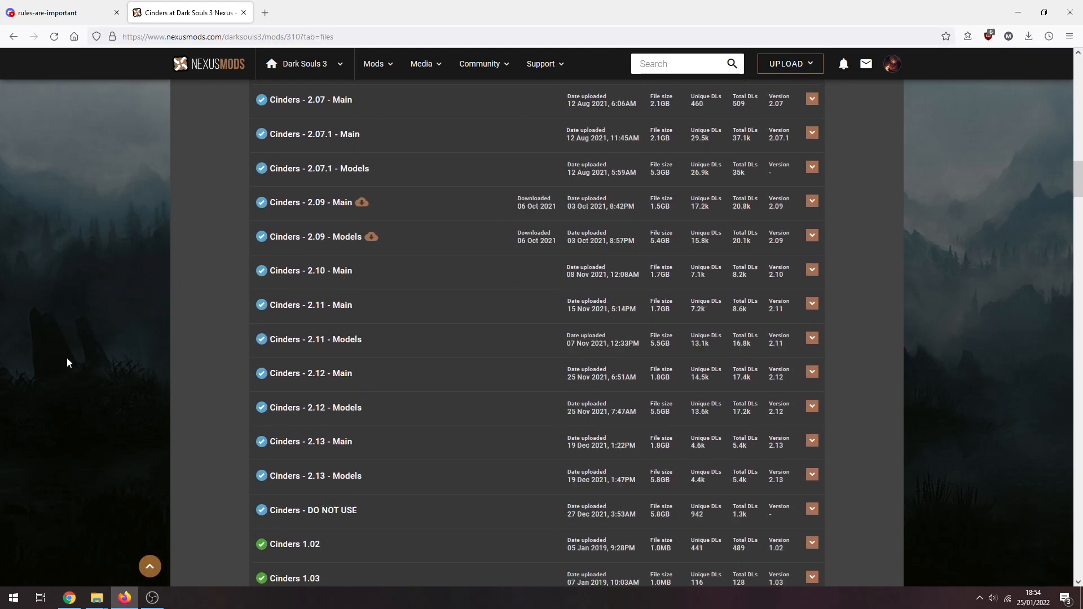
{"action": "scroll", "scroll_direction": "down", "scroll_amount": 3}
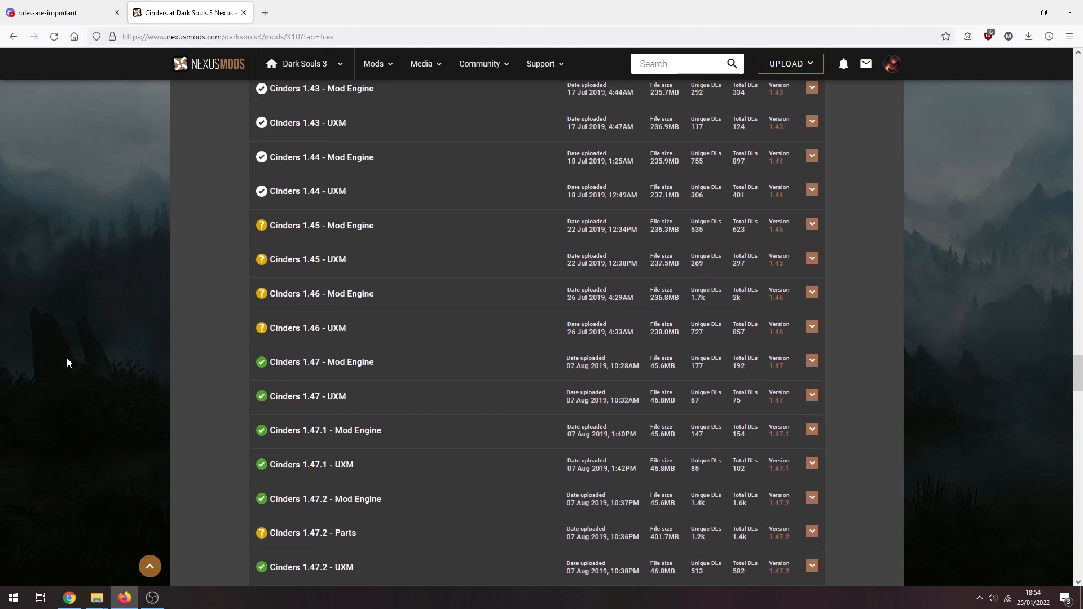
{"action": "scroll", "scroll_direction": "down", "scroll_amount": 3}
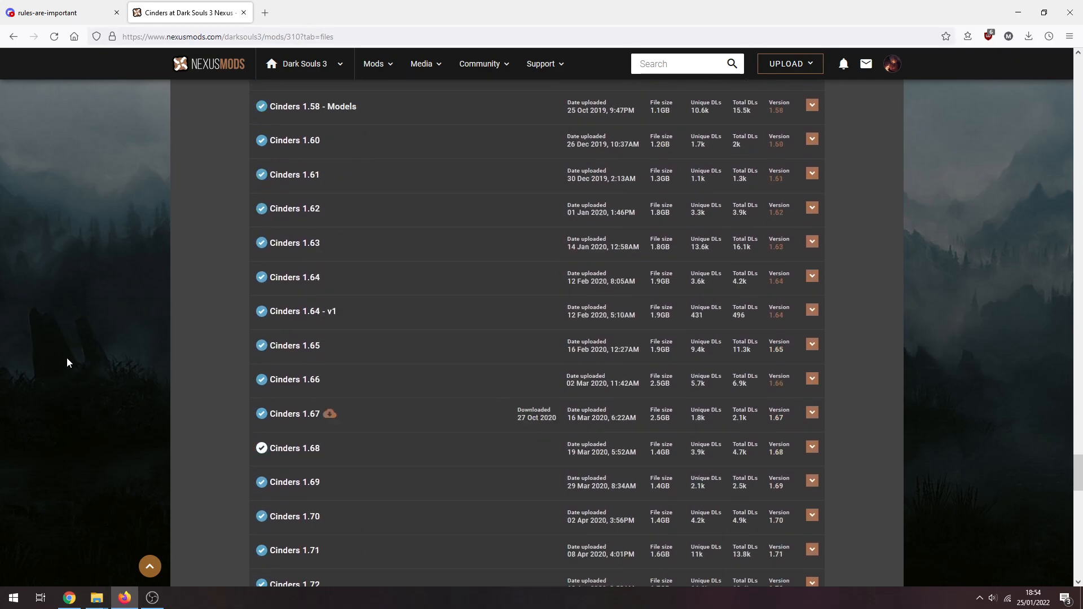
{"action": "scroll", "scroll_direction": "down", "scroll_amount": 3}
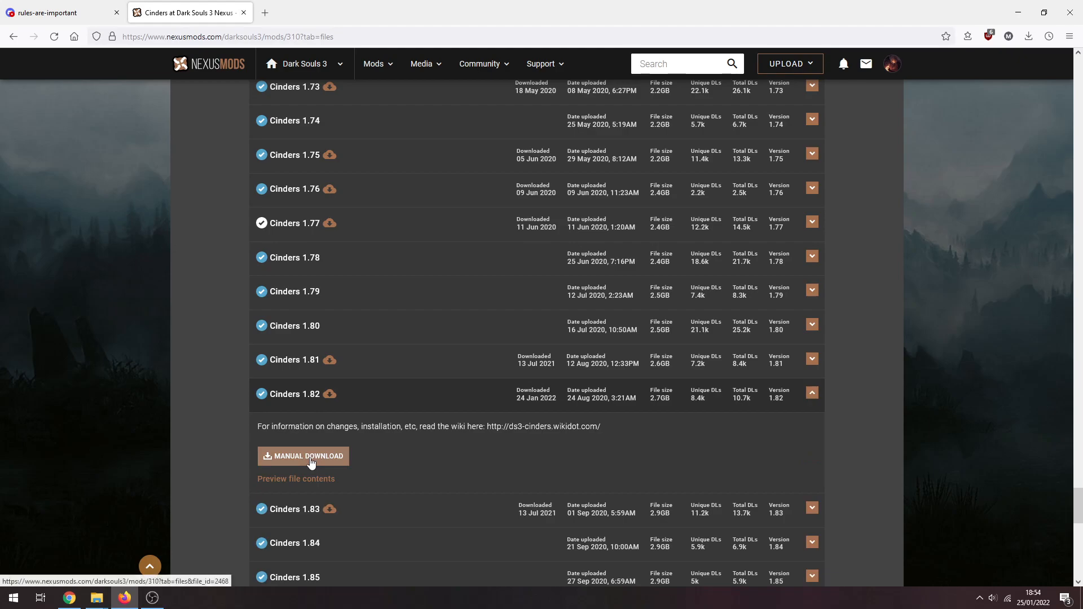
{"action": "left_click", "coordinate": [302, 456]}
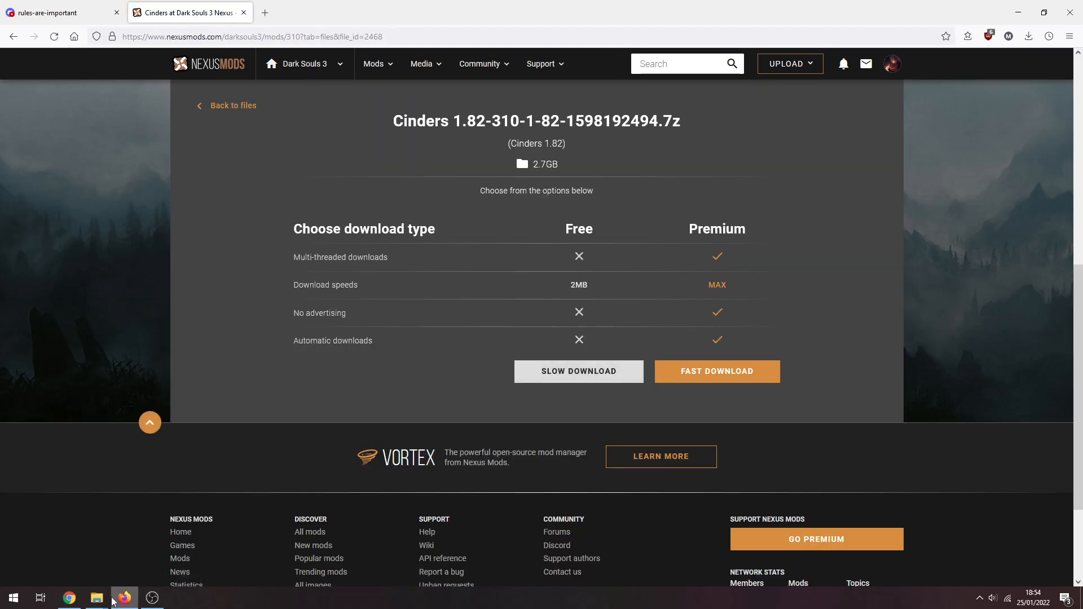
{"action": "left_click", "coordinate": [96, 597]}
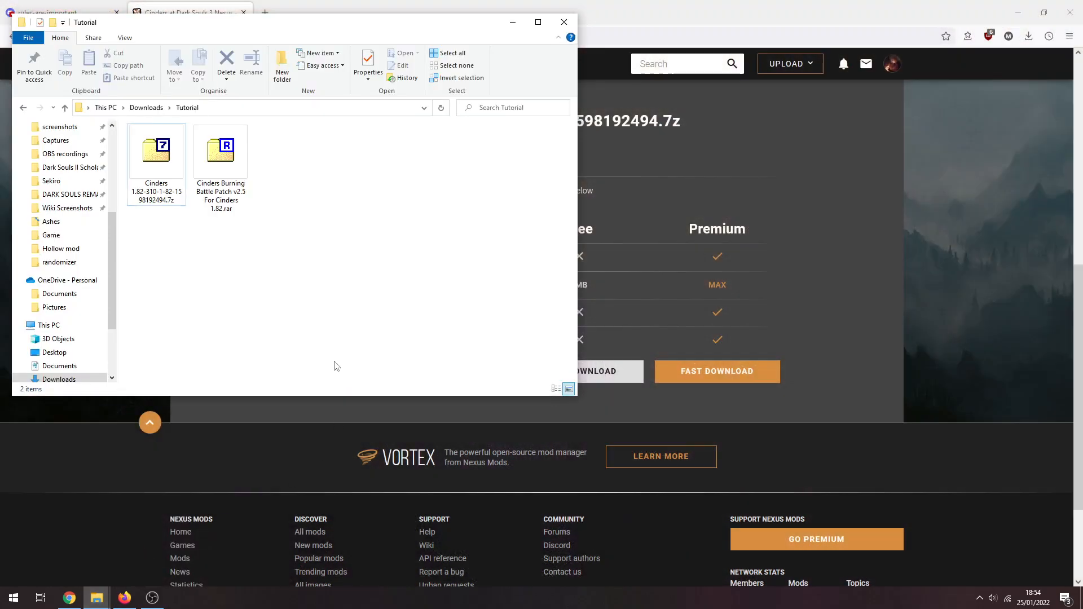
{"action": "left_click", "coordinate": [156, 151]}
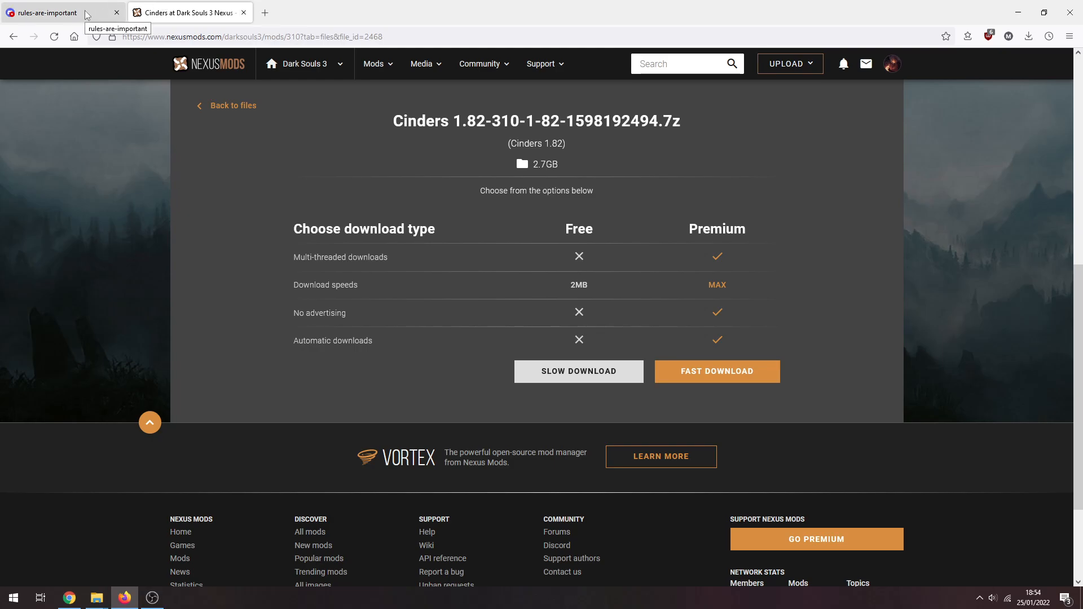
Step: Switch to the rules-are-important channel stating the addon only works with Cinders 1.82
{"action": "left_click", "coordinate": [48, 12]}
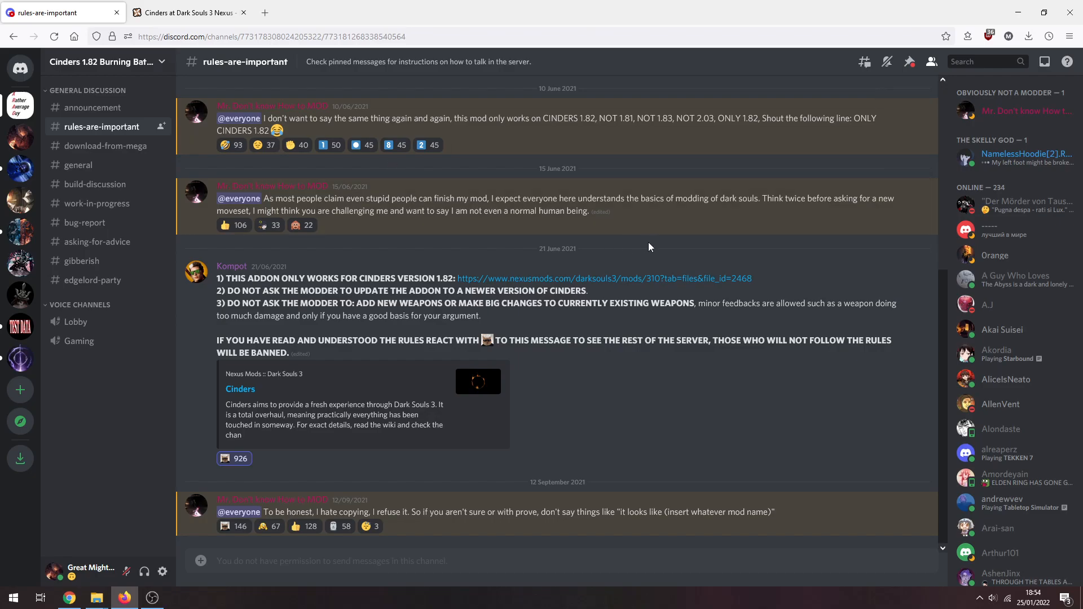
{"action": "mouse_move", "coordinate": [646, 230]}
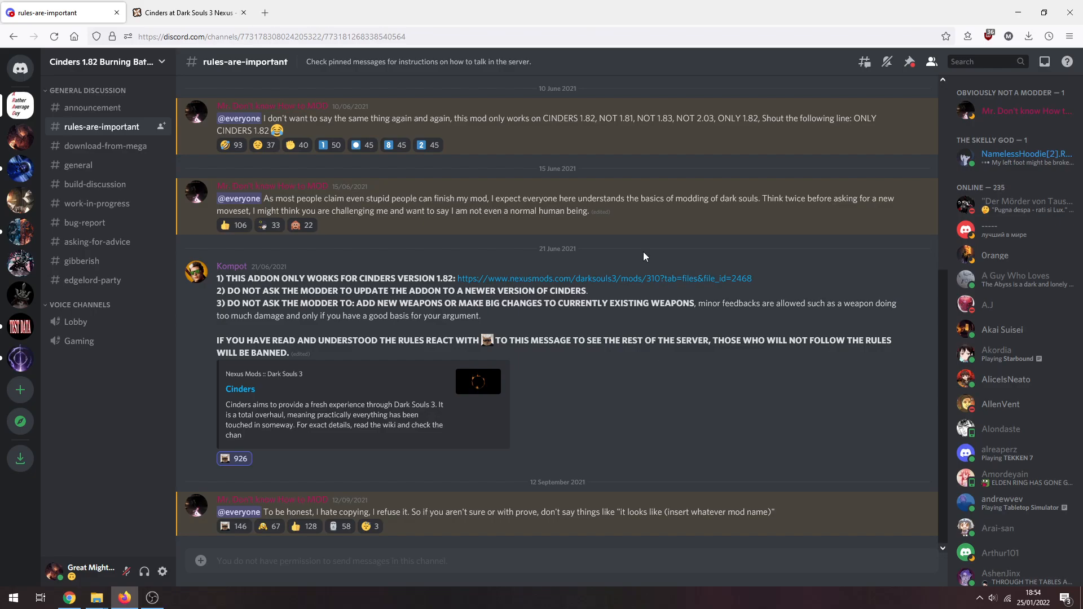
{"action": "mouse_move", "coordinate": [648, 262]}
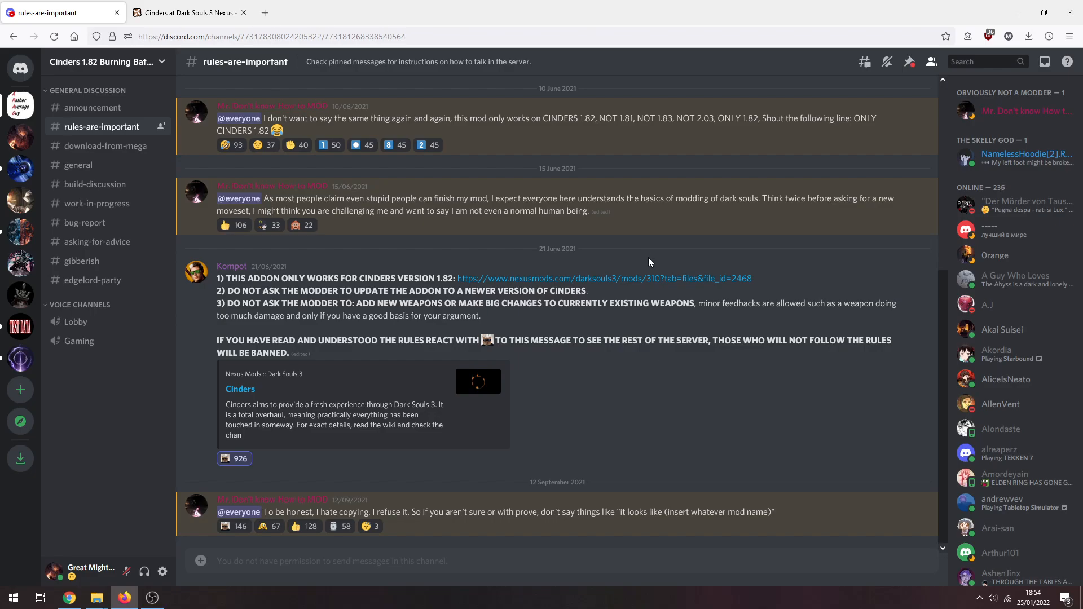
{"action": "mouse_move", "coordinate": [349, 399]}
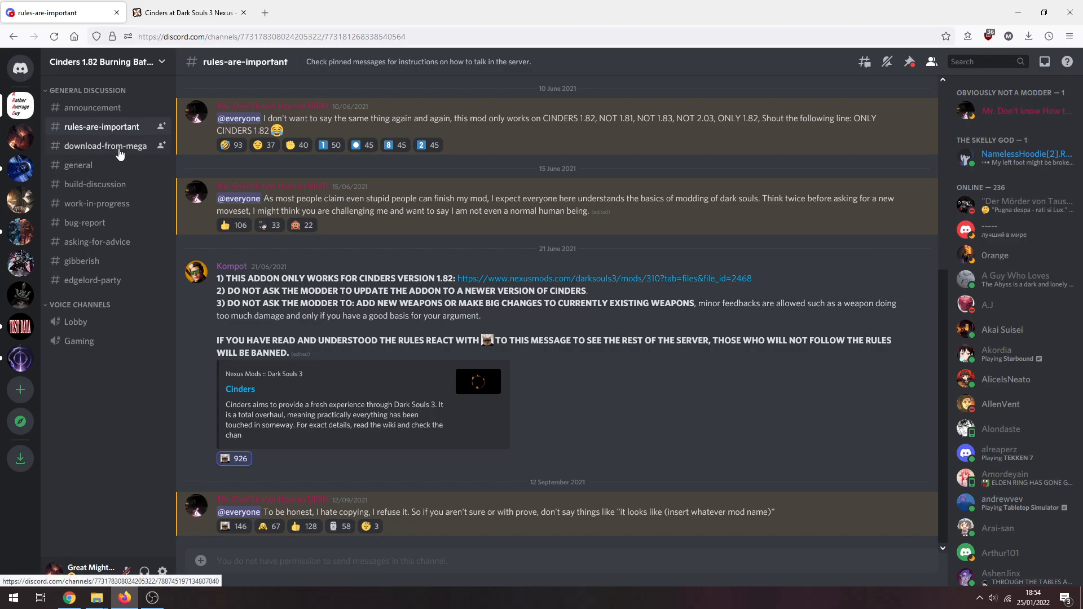
Step: Check the download-from-mega channel's pinned messages, then open the newest MEGA patch link
{"action": "left_click", "coordinate": [106, 145]}
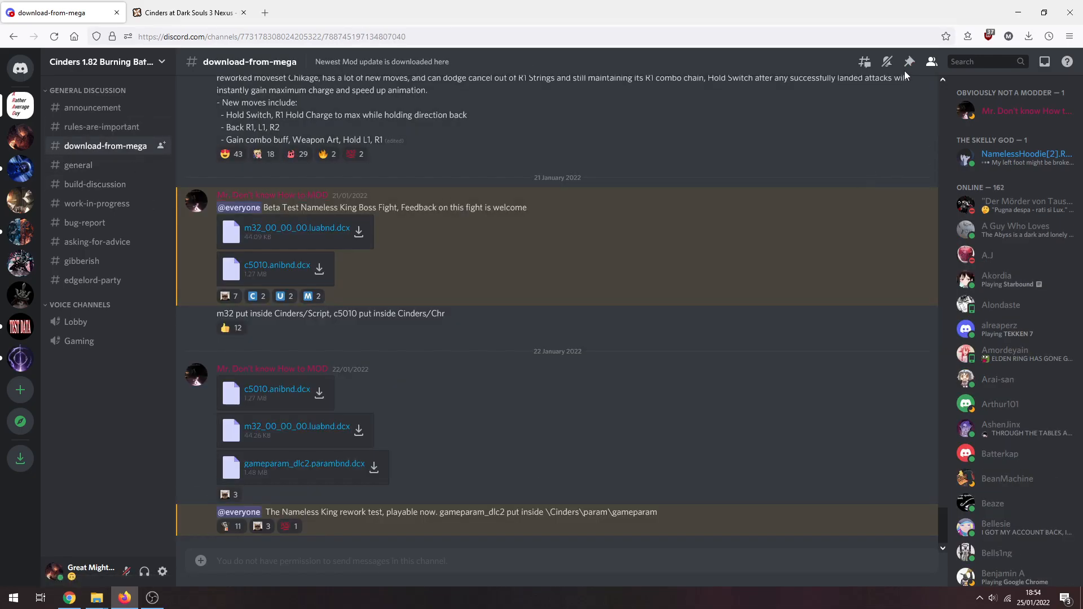
{"action": "left_click", "coordinate": [909, 61]}
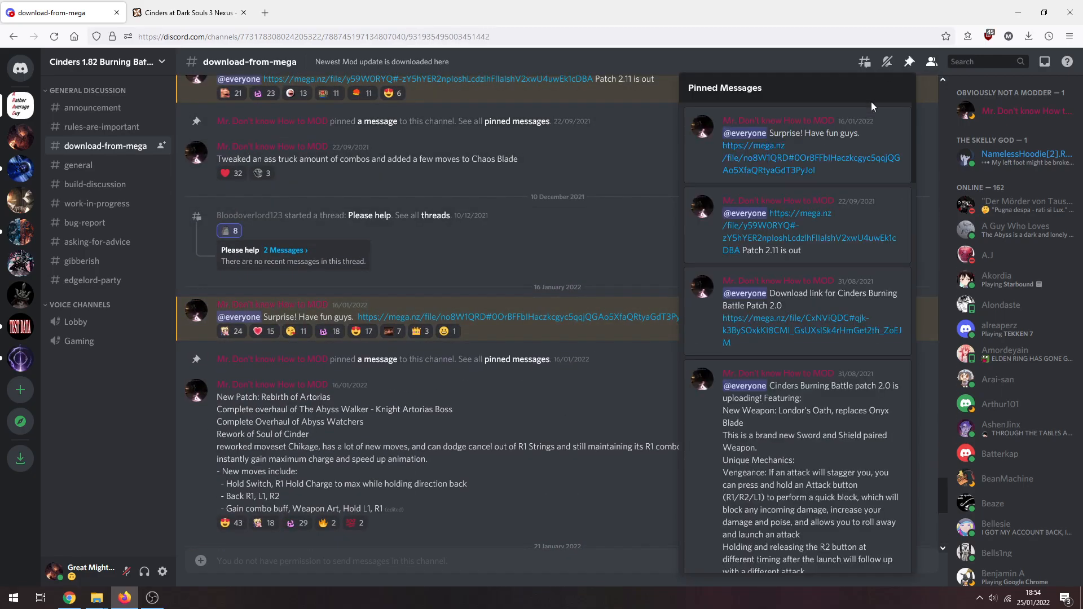
{"action": "left_click", "coordinate": [909, 61]}
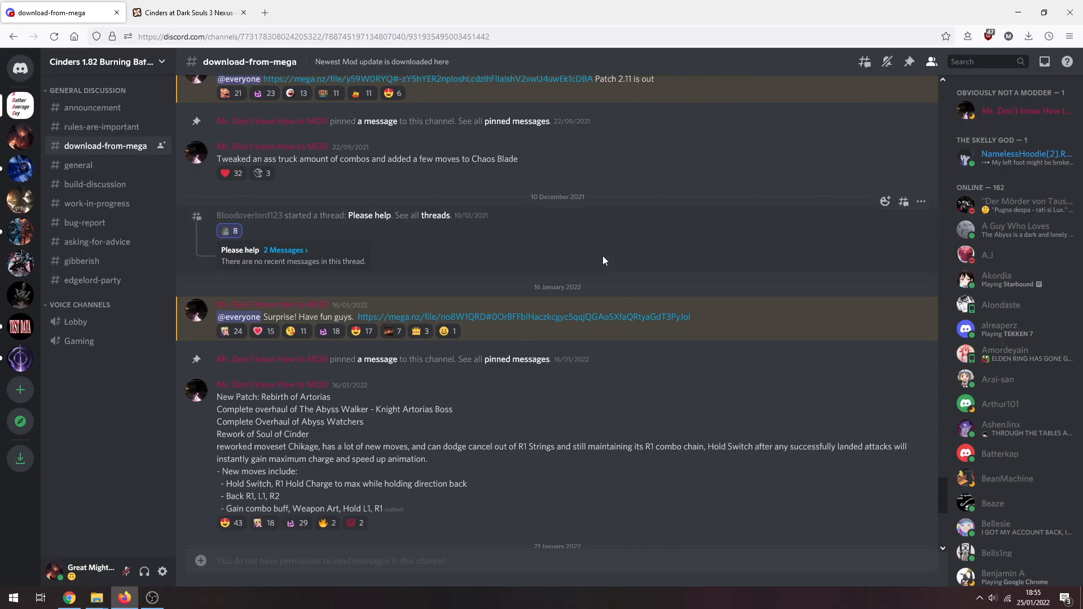
{"action": "mouse_move", "coordinate": [524, 317]}
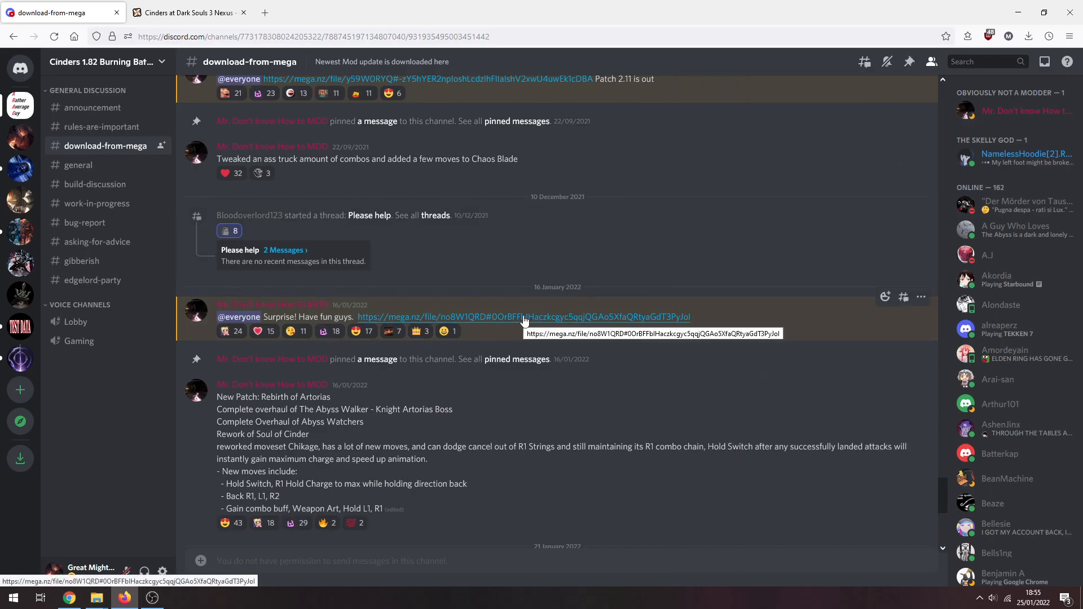
{"action": "left_click", "coordinate": [523, 317]}
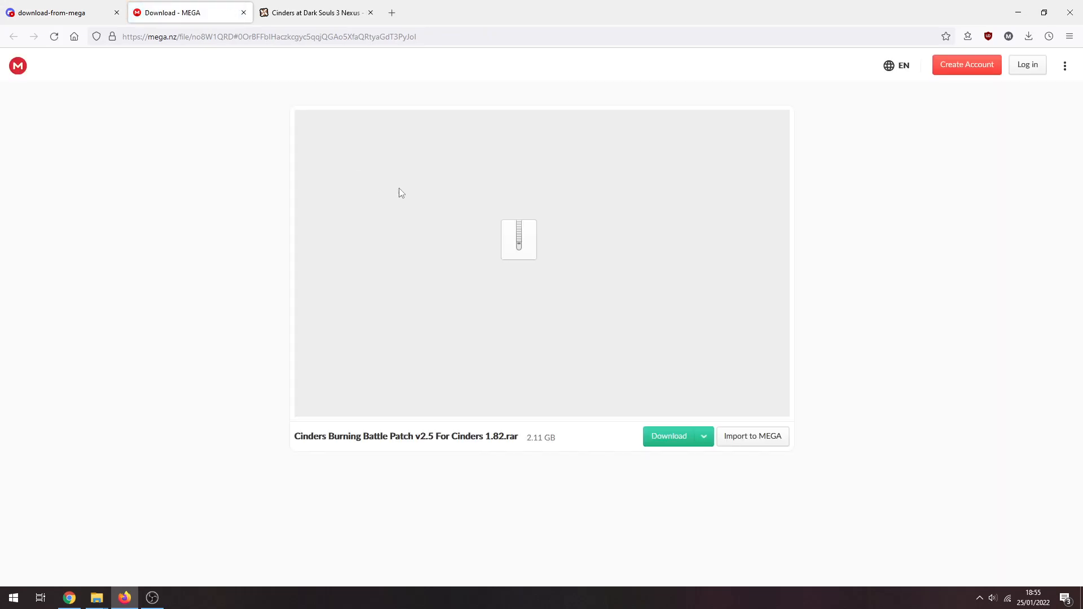
Step: Start the Burning Battle Patch v2.5 download, then leave the MEGA page
{"action": "left_click", "coordinate": [668, 437]}
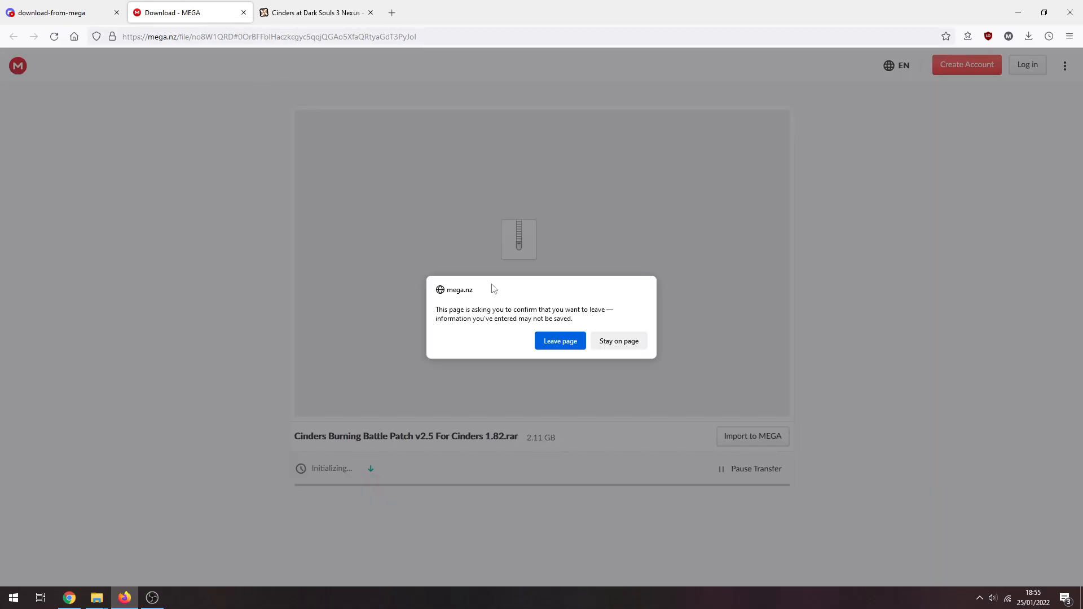
{"action": "left_click", "coordinate": [559, 341]}
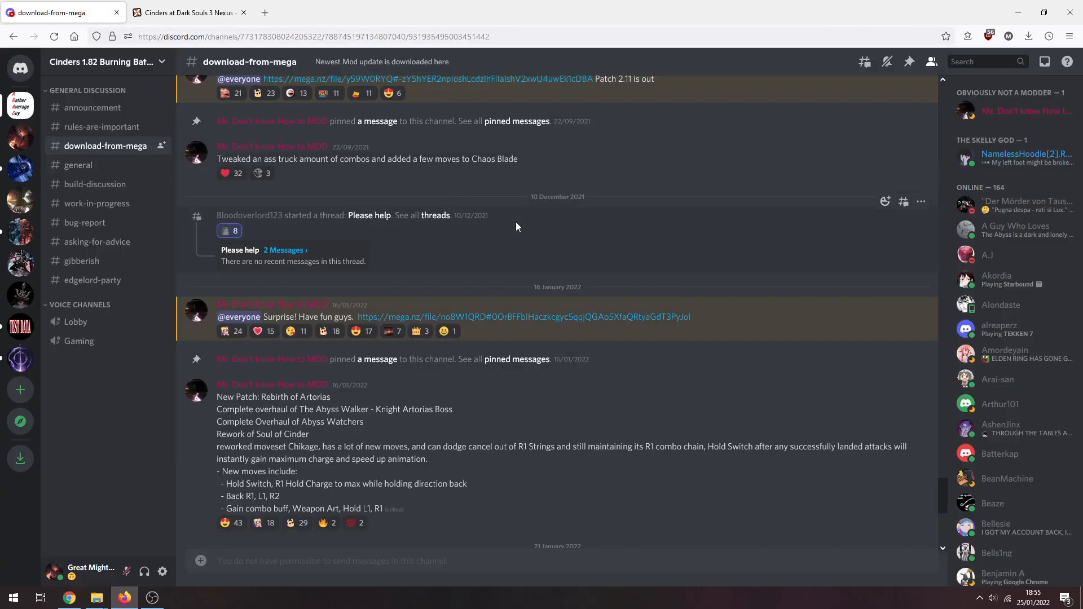
{"action": "scroll", "scroll_direction": "down", "scroll_amount": 3}
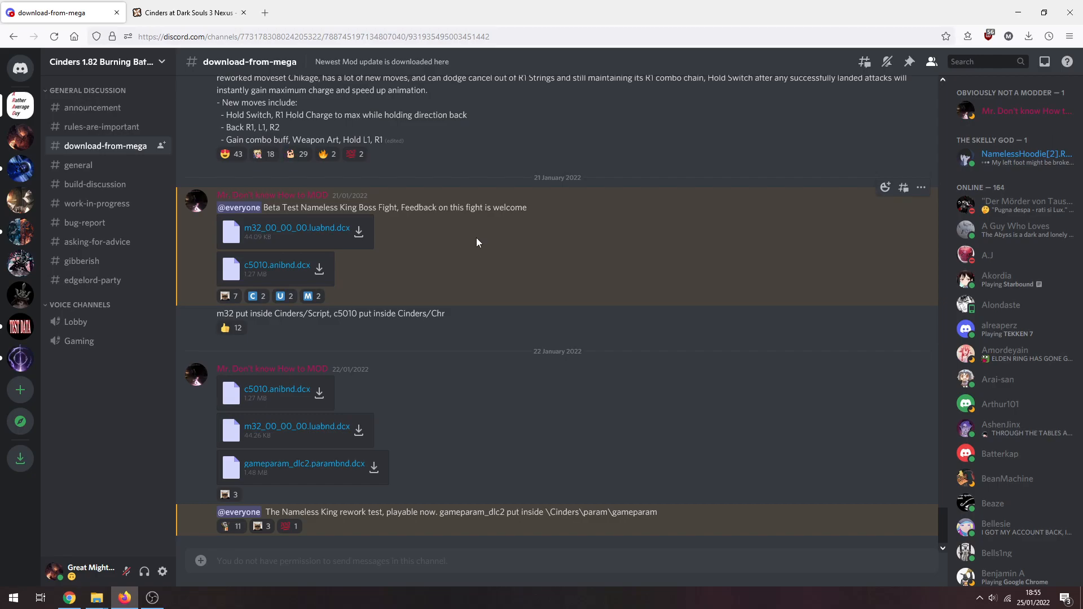
{"action": "left_click_drag", "start_coordinate": [290, 313], "coordinate": [445, 313]}
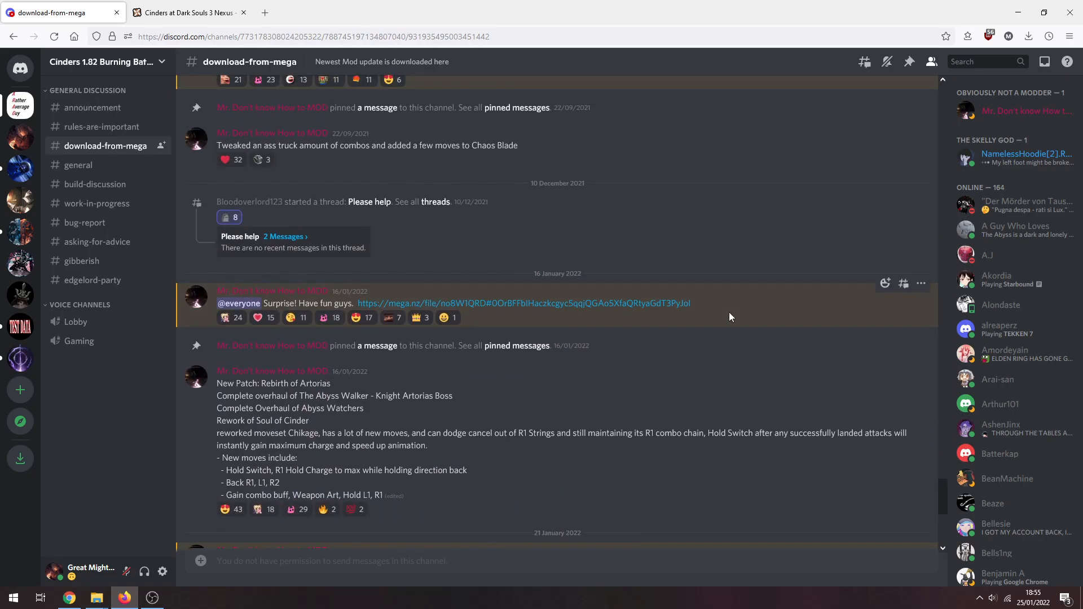
{"action": "scroll", "scroll_direction": "down", "scroll_amount": 3}
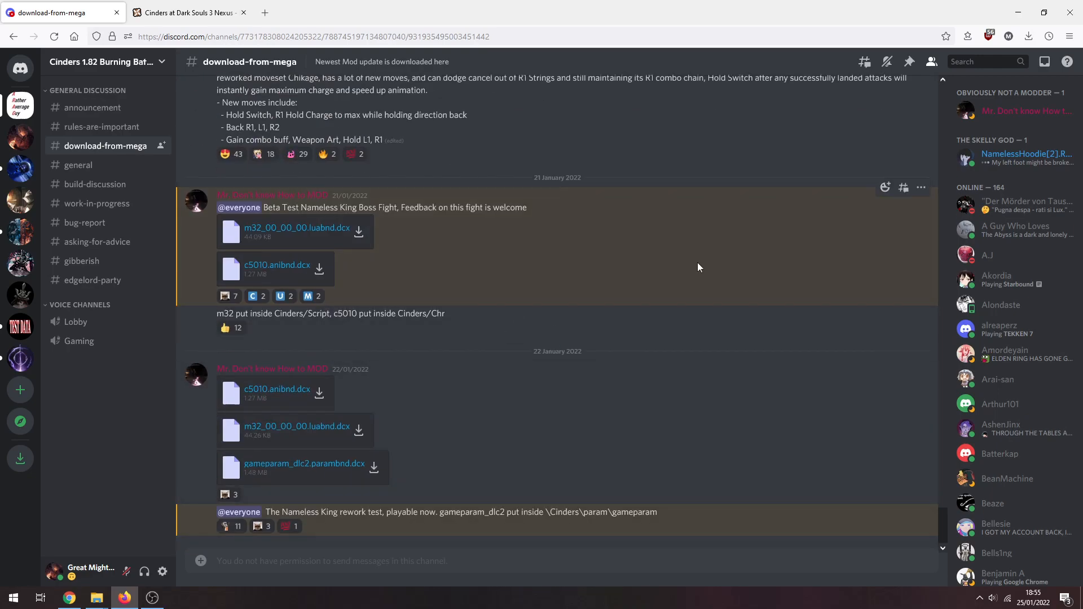
Step: Open the Tutorial downloads folder and a second window at DARK SOULS III\Game
{"action": "left_click", "coordinate": [95, 597]}
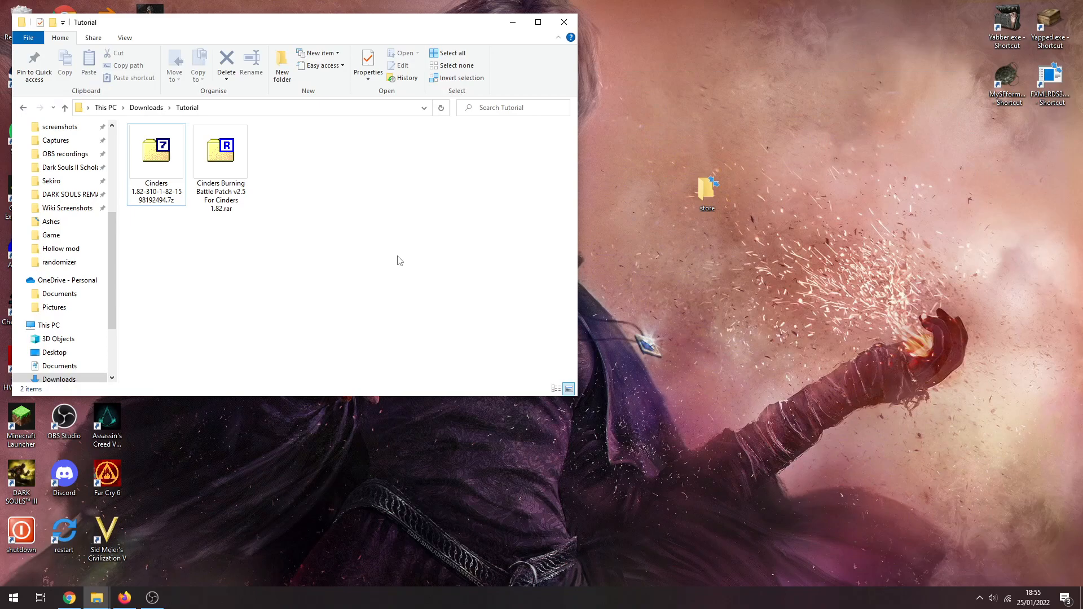
{"action": "left_click", "coordinate": [220, 149]}
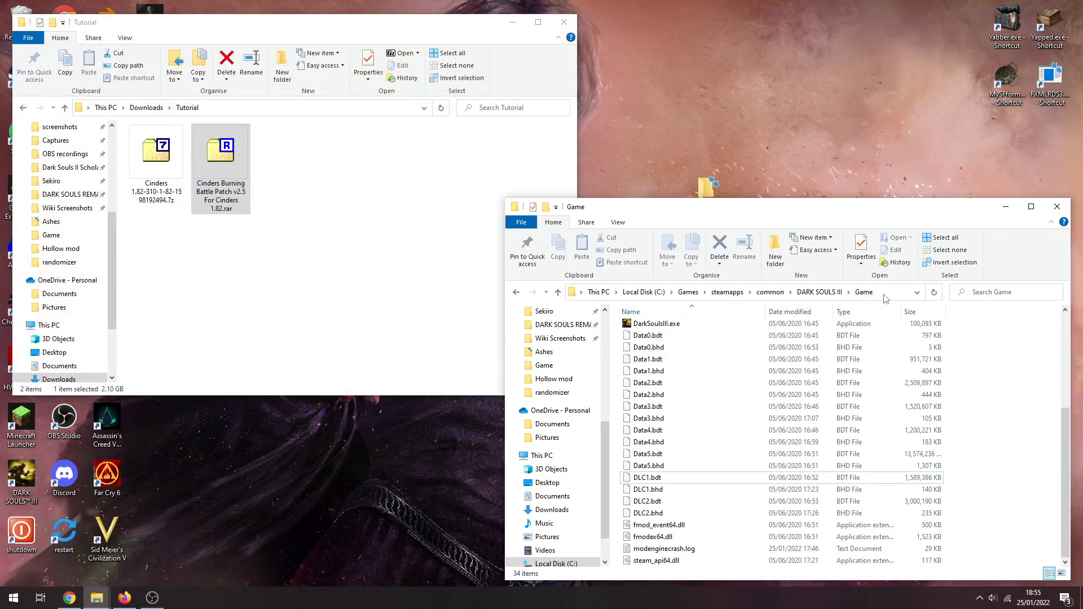
{"action": "mouse_move", "coordinate": [901, 299]}
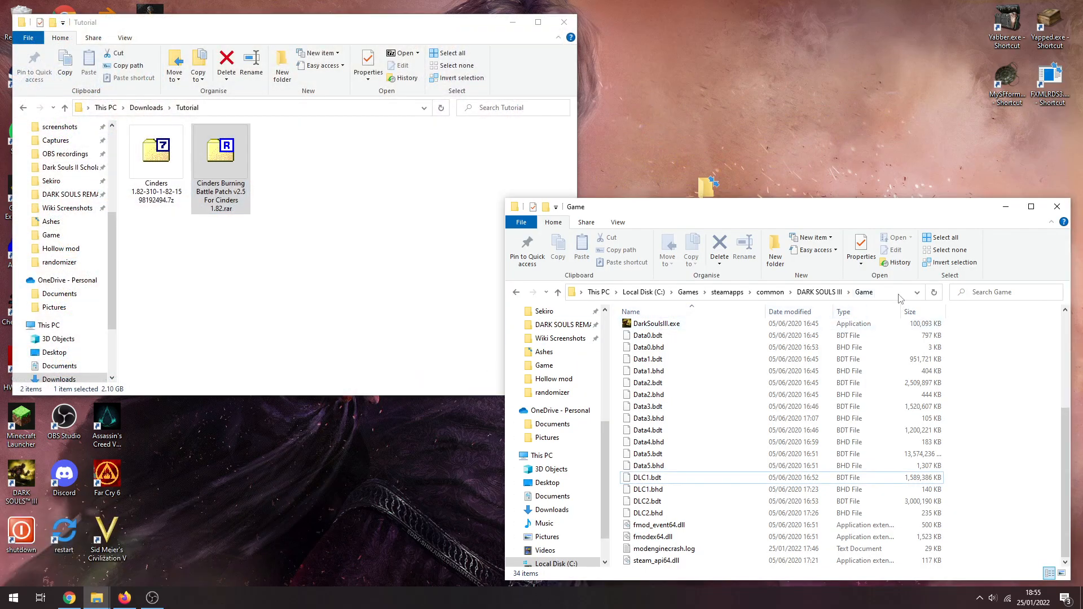
{"action": "left_click", "coordinate": [761, 292]}
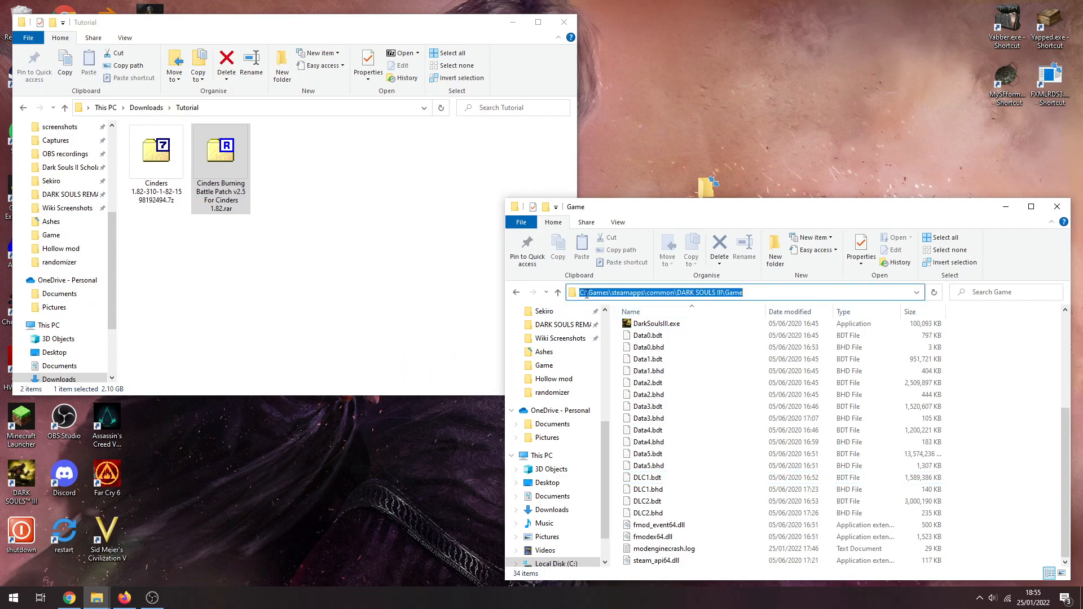
{"action": "left_click", "coordinate": [744, 292]}
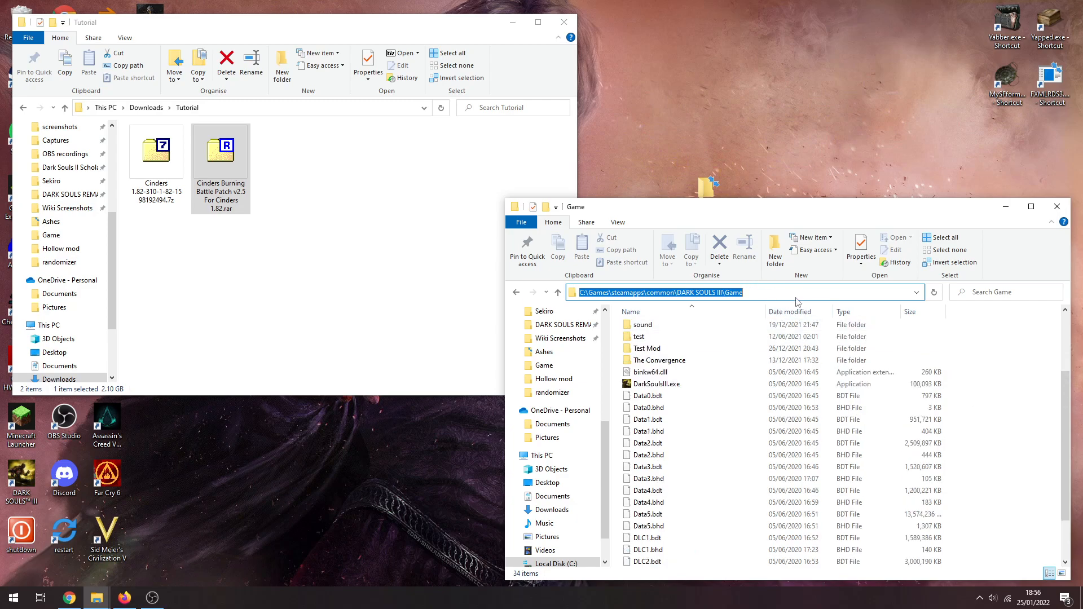
{"action": "left_click", "coordinate": [655, 384]}
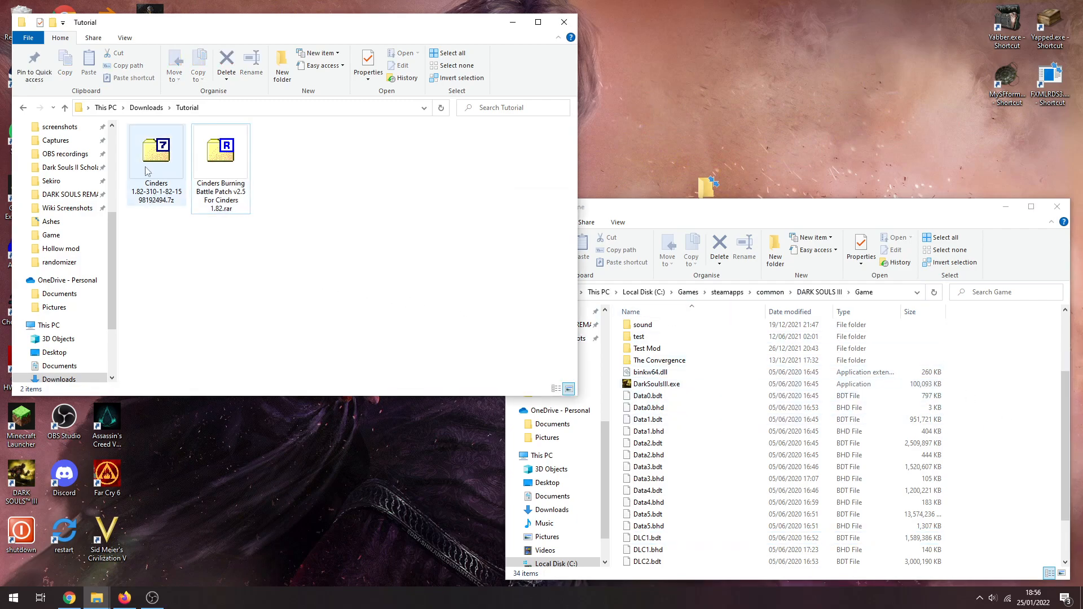
{"action": "mouse_move", "coordinate": [156, 152]}
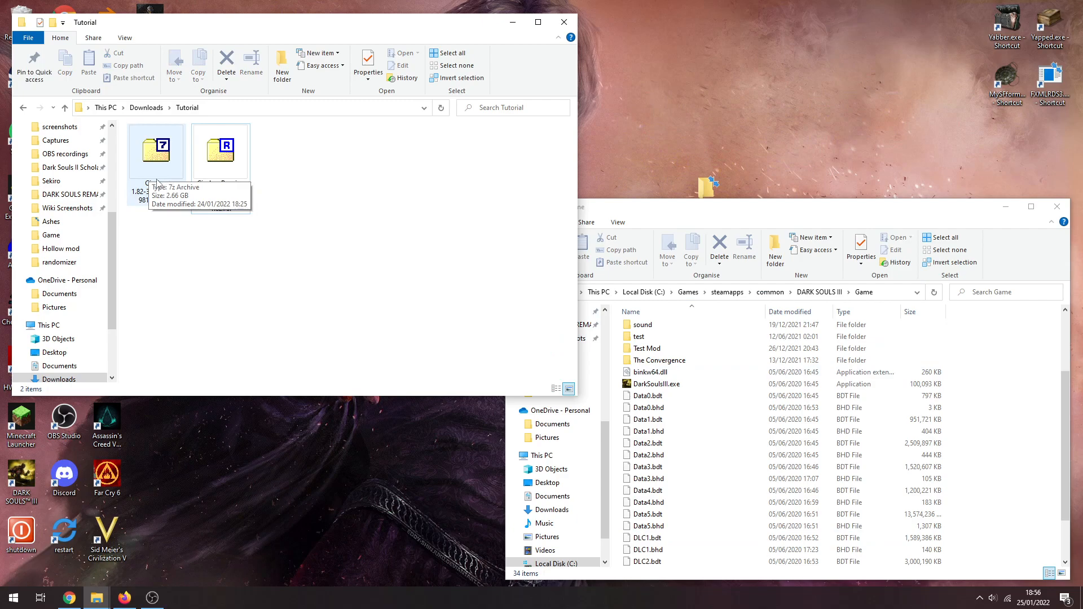
Step: Open the Cinders 1.82 .7z file through the 7-Zip context menu
{"action": "right_click", "coordinate": [156, 150]}
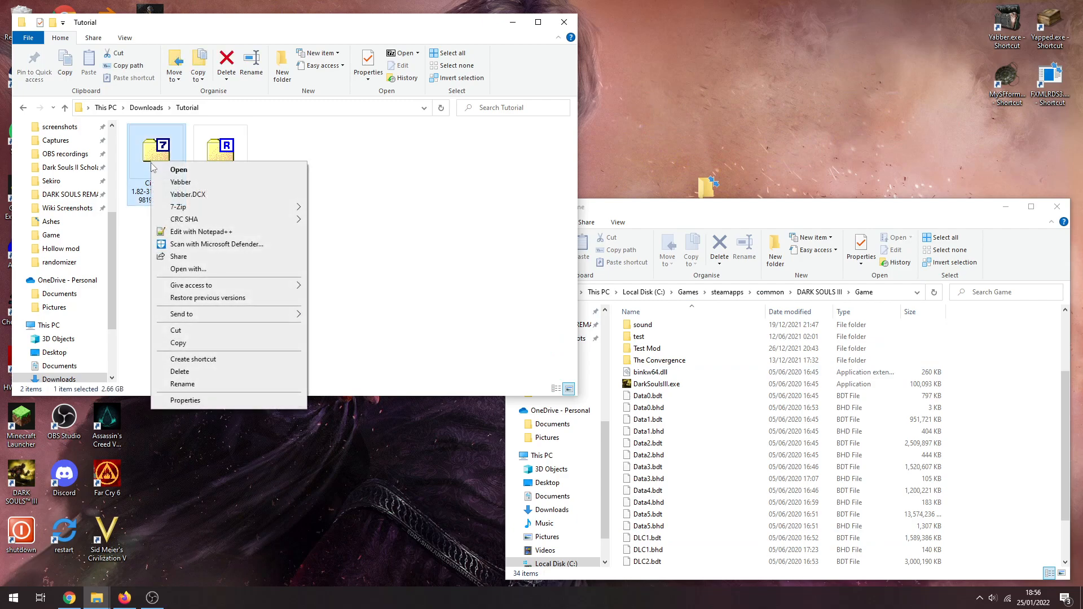
{"action": "mouse_move", "coordinate": [141, 203]}
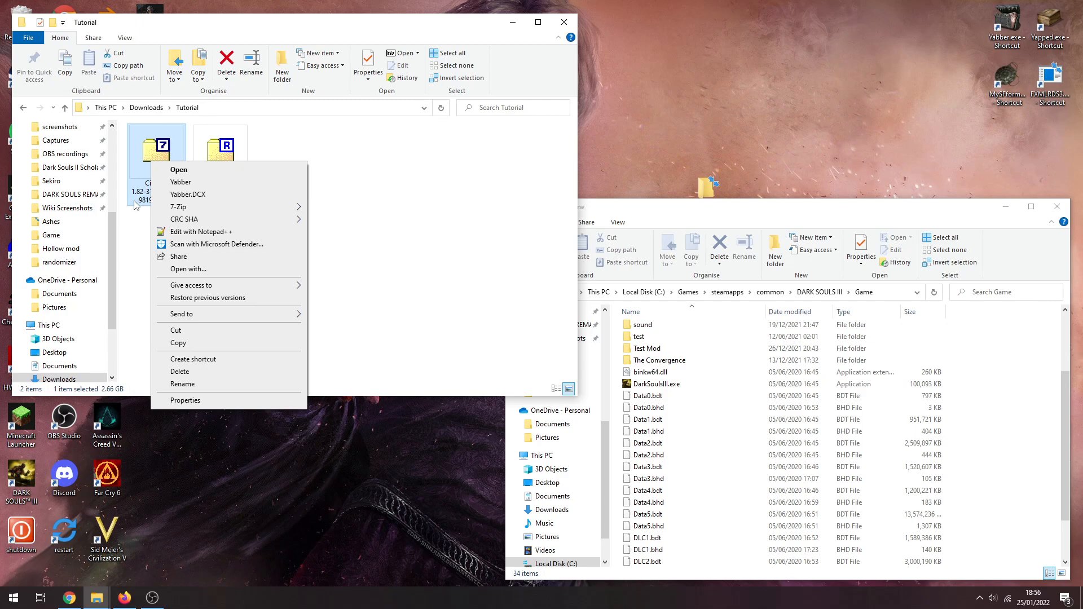
{"action": "mouse_move", "coordinate": [130, 222]}
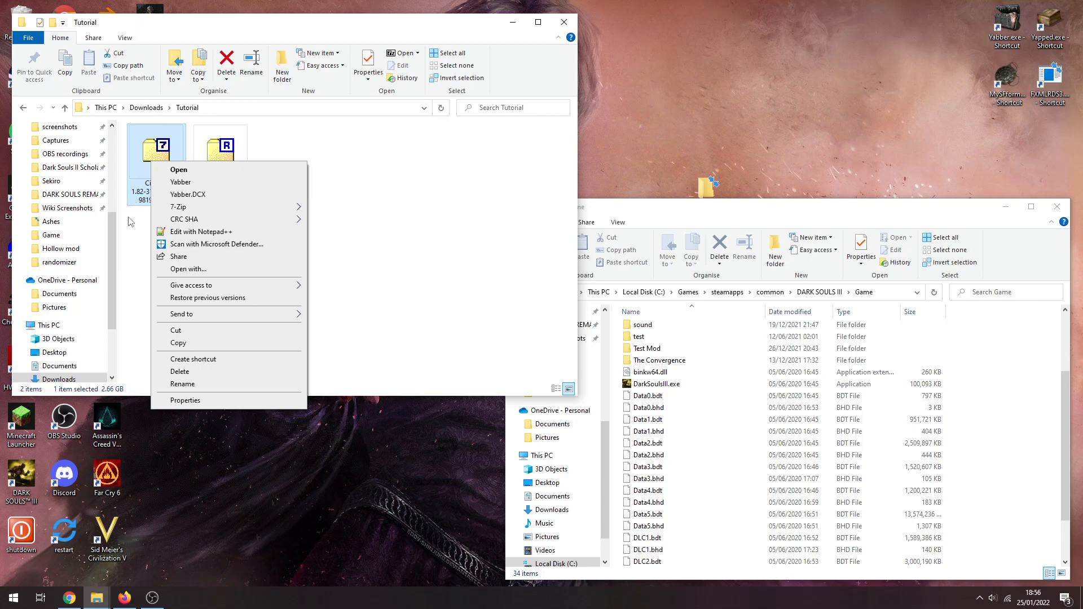
{"action": "left_click", "coordinate": [289, 275]}
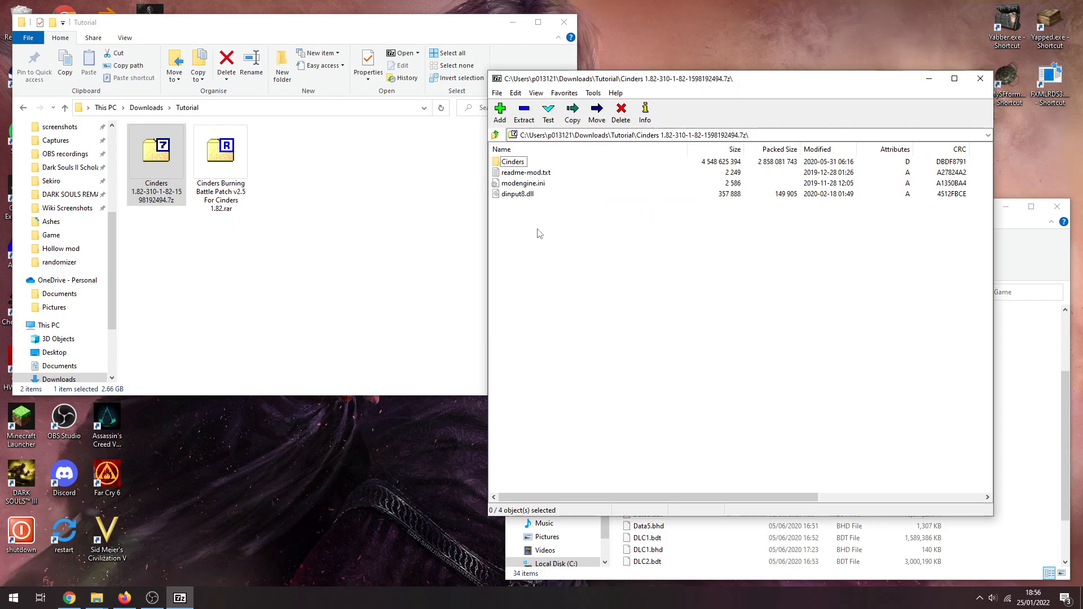
Step: Read readme-mod.txt, then copy the Cinders folder, modengine.ini and dinput8.dll into Game
{"action": "left_click", "coordinate": [156, 148]}
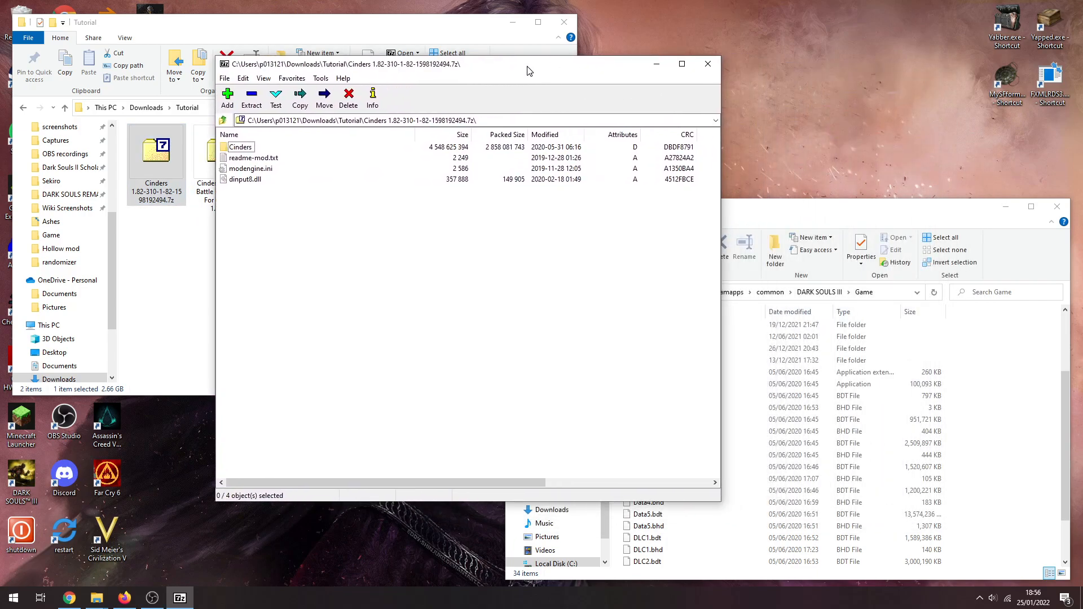
{"action": "left_click_drag", "start_coordinate": [529, 63], "coordinate": [529, 68]}
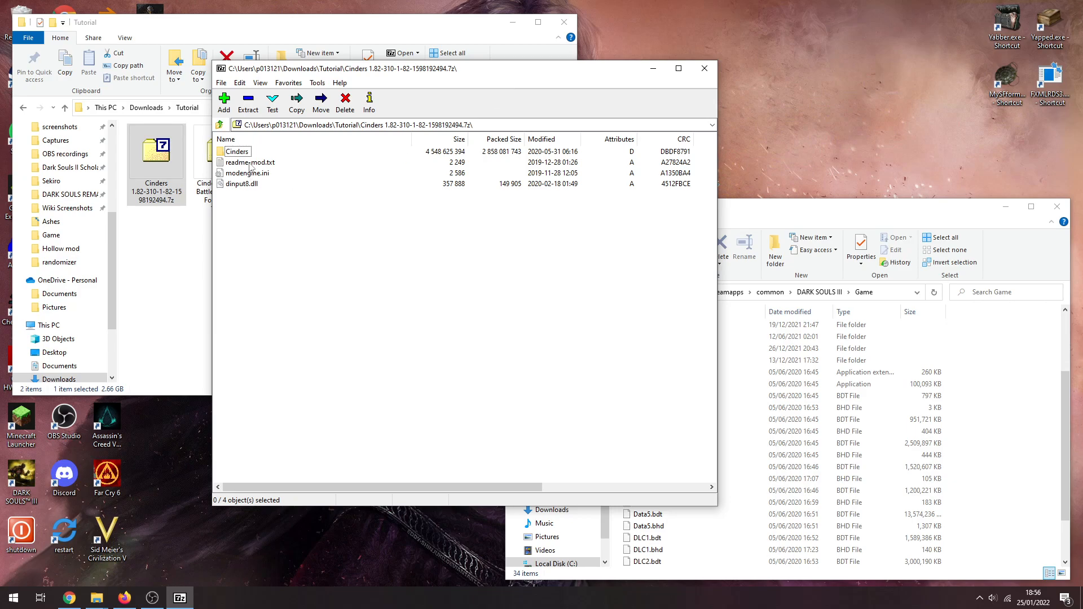
{"action": "double_click", "coordinate": [251, 162]}
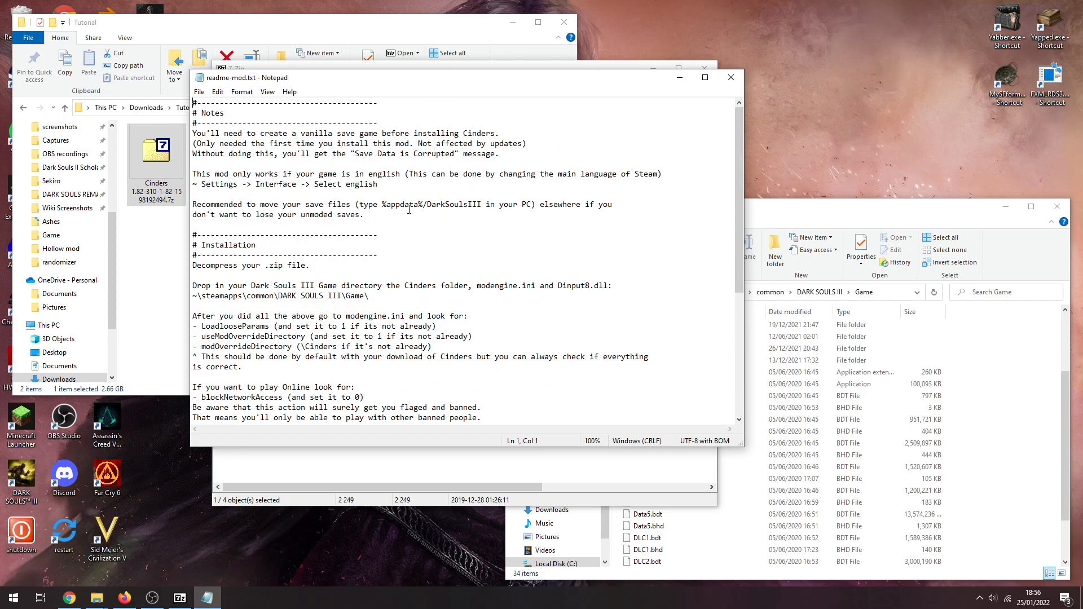
{"action": "left_click", "coordinate": [730, 77]}
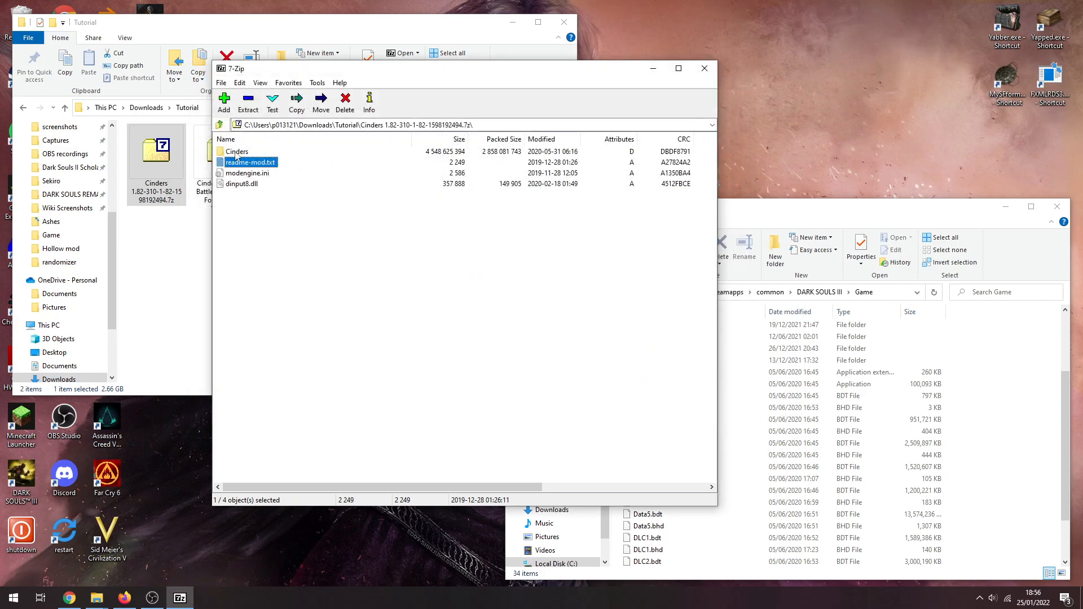
{"action": "left_click", "coordinate": [237, 151]}
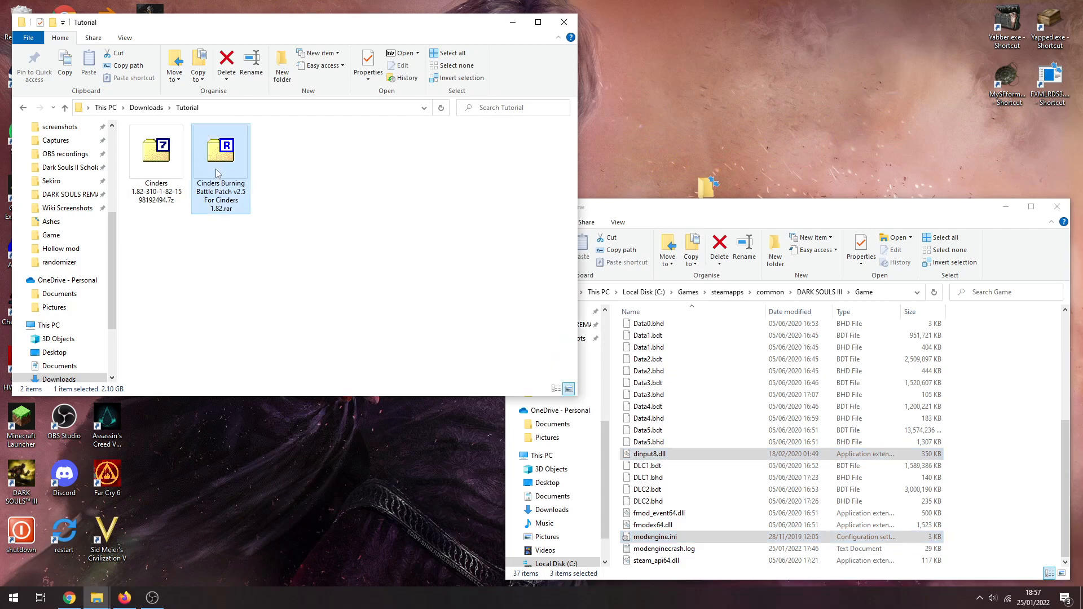
Step: Open the Burning Battle Patch .rar in 7-Zip and move all four items into Game
{"action": "right_click", "coordinate": [220, 146]}
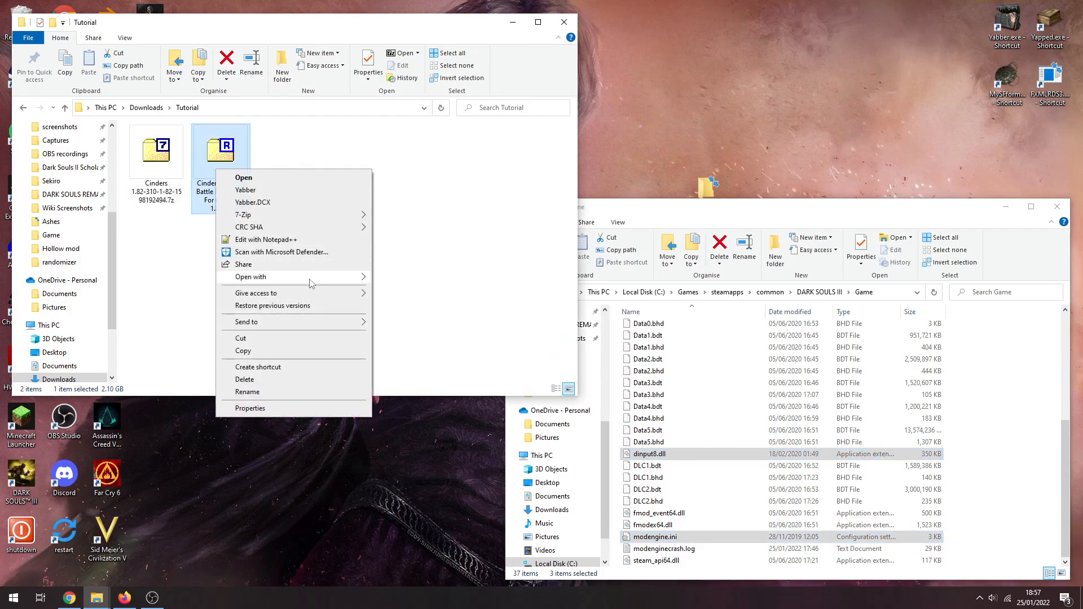
{"action": "left_click", "coordinate": [243, 177]}
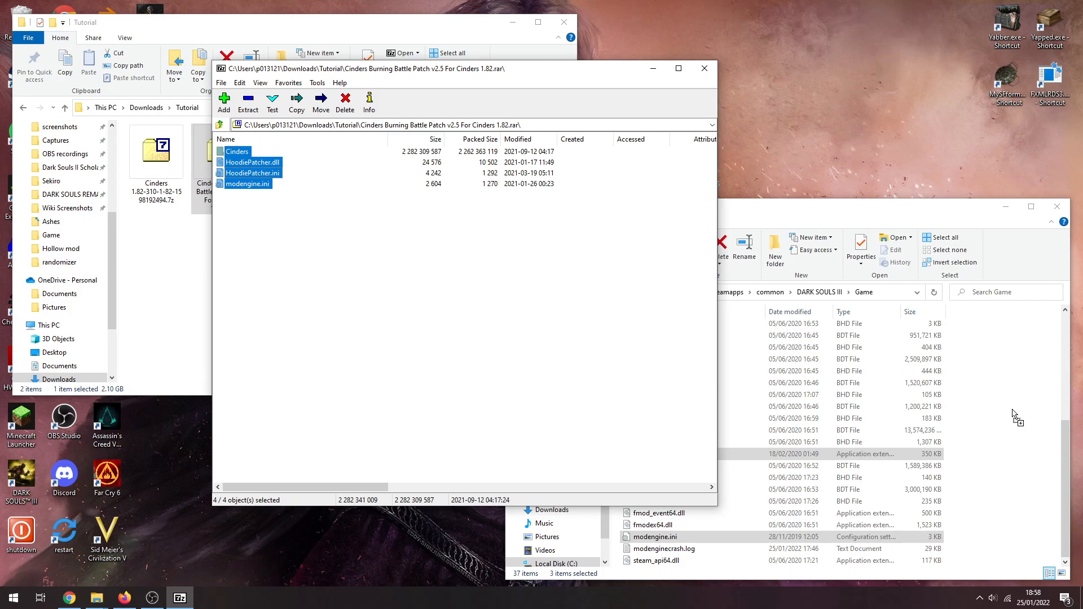
{"action": "left_click", "coordinate": [248, 102]}
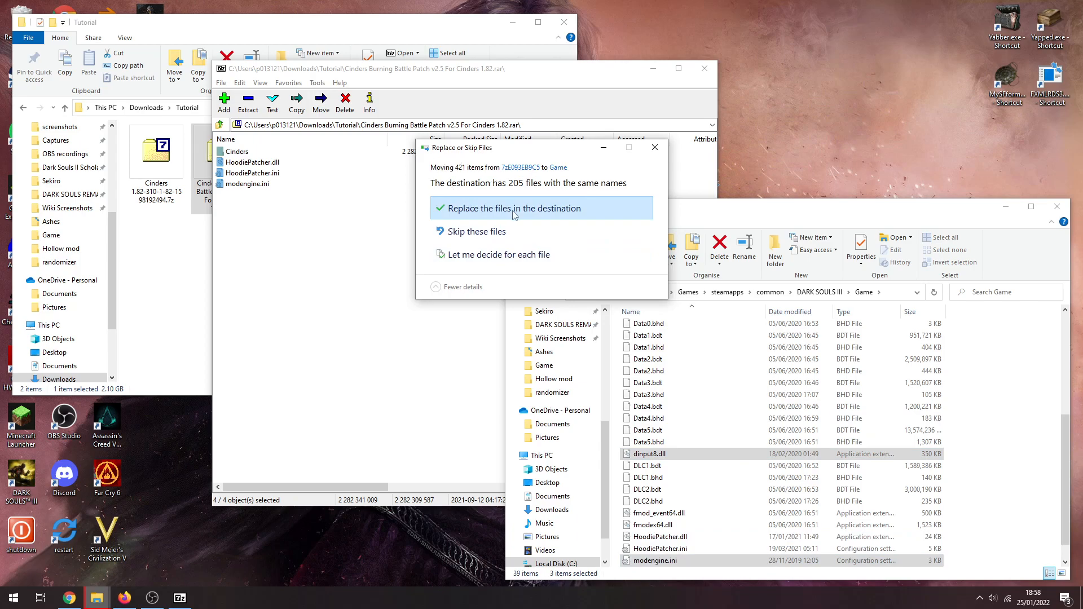
Step: Replace the 205 same-named files, then open modengine.ini in Notepad
{"action": "left_click", "coordinate": [515, 208]}
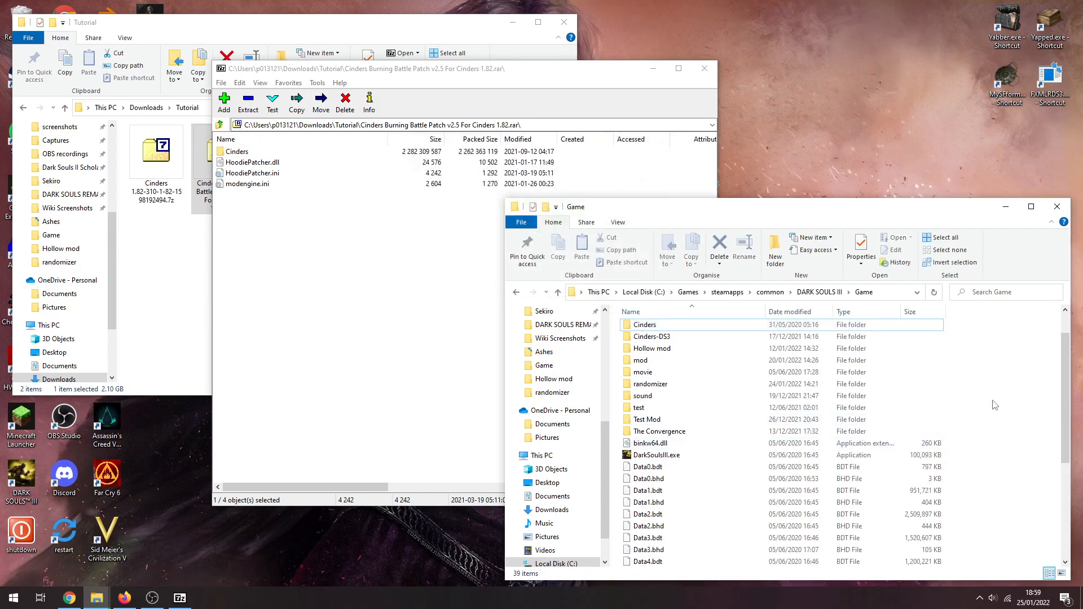
{"action": "scroll", "scroll_direction": "down", "scroll_amount": 3}
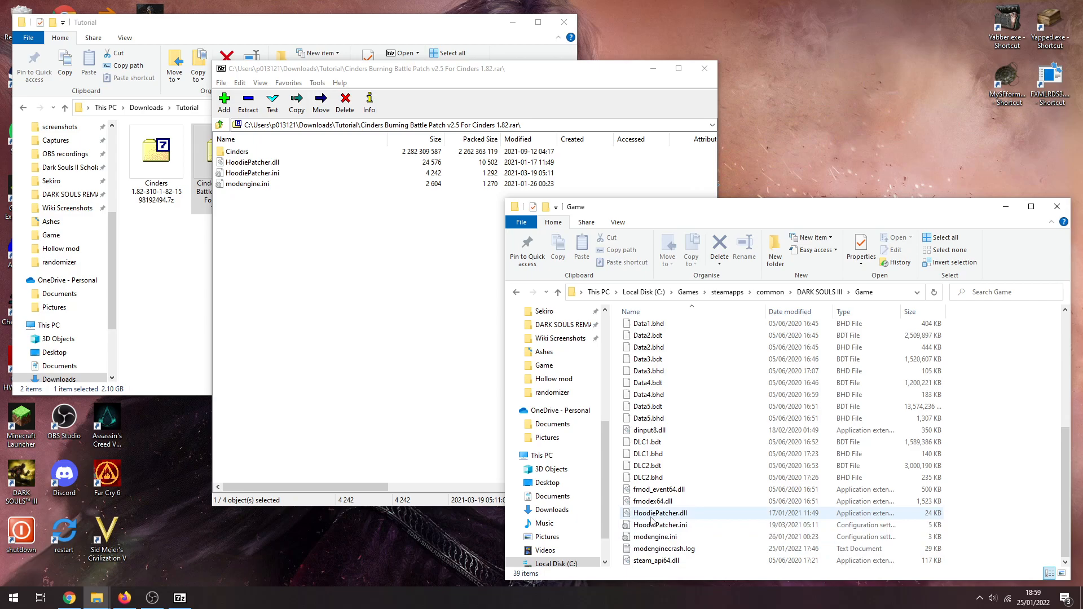
{"action": "mouse_move", "coordinate": [654, 537]}
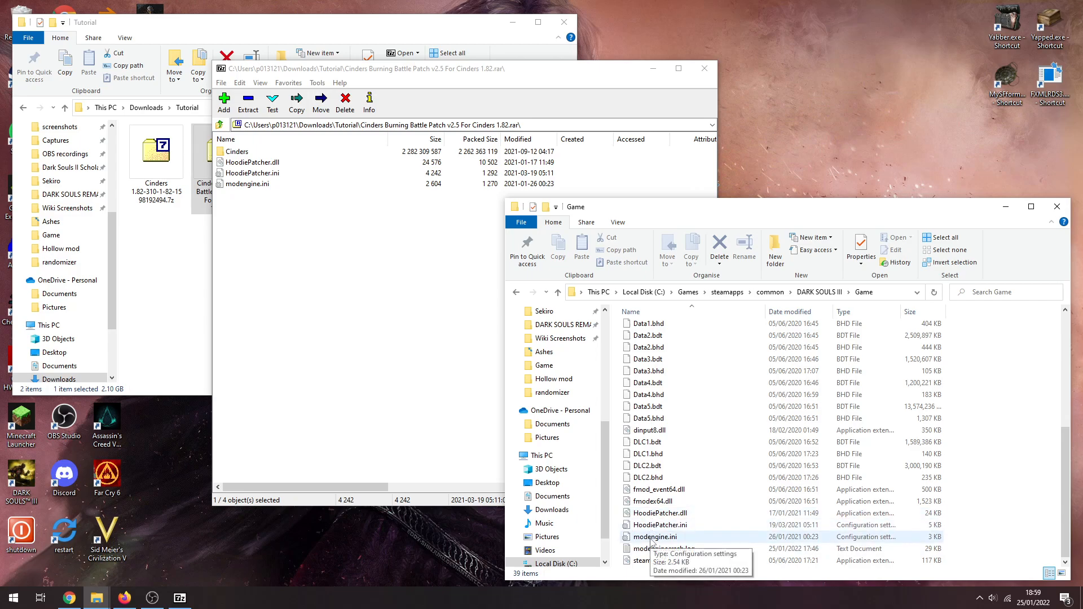
{"action": "double_click", "coordinate": [655, 536]}
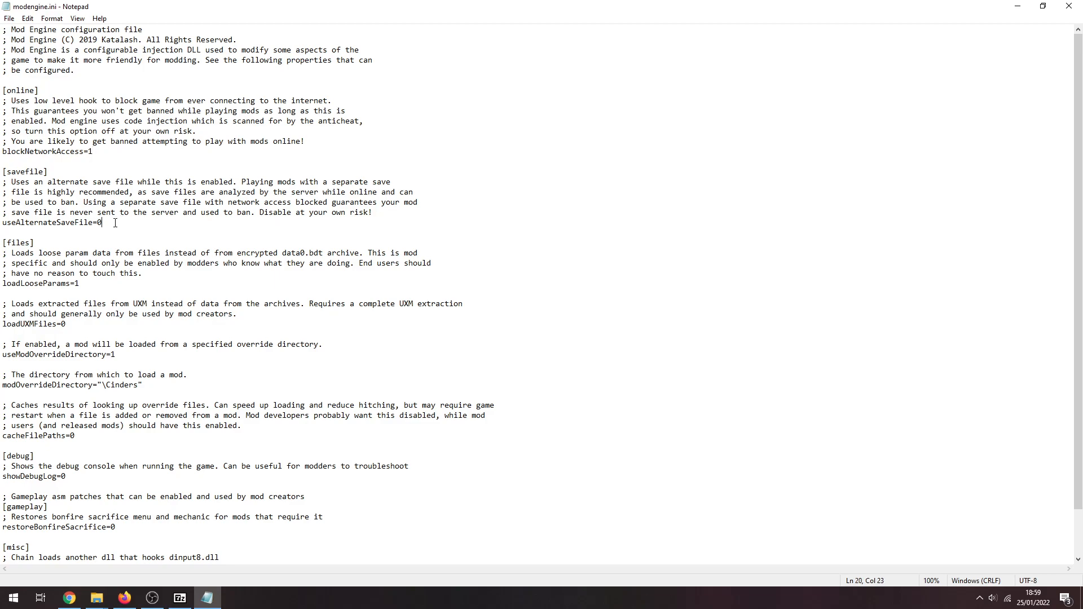
Step: Set useAlternateSaveFile to 1 in modengine.ini and save the file when closing Notepad
{"action": "key", "text": "Backspace"}
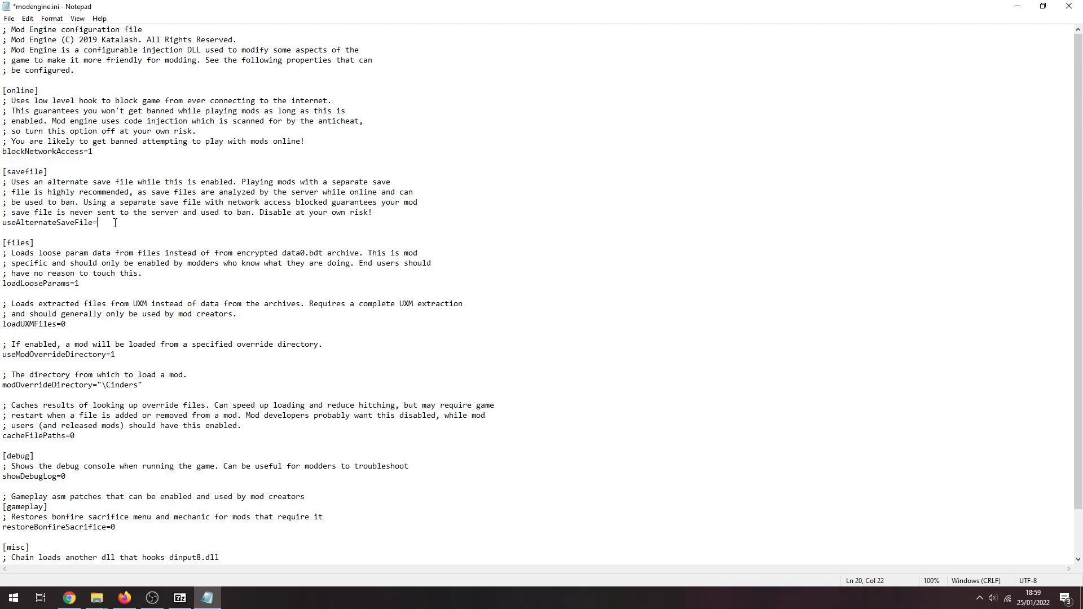
{"action": "type", "text": "1"}
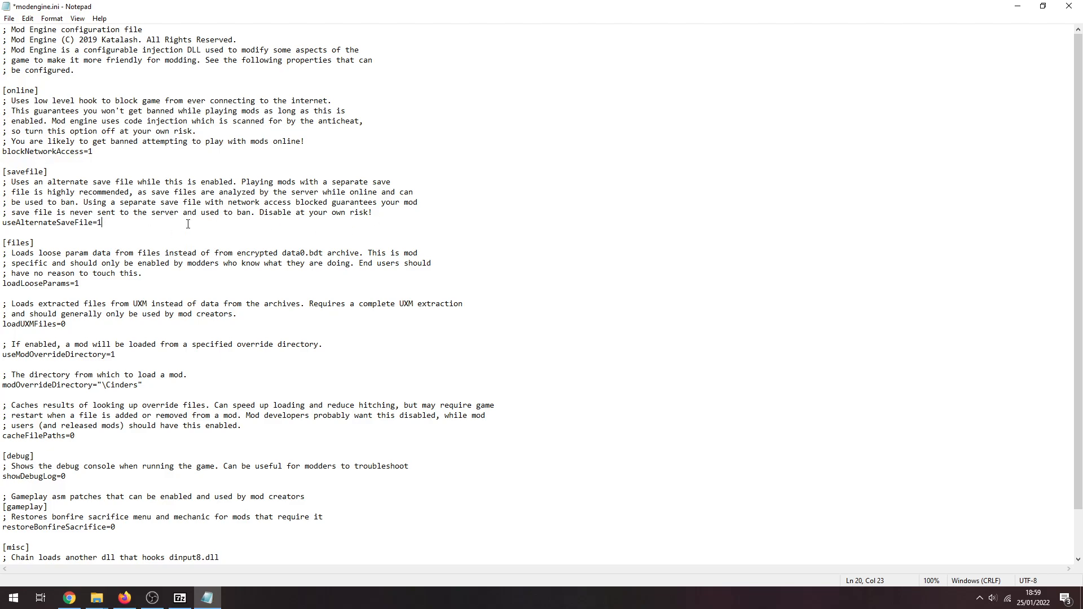
{"action": "mouse_move", "coordinate": [96, 289]}
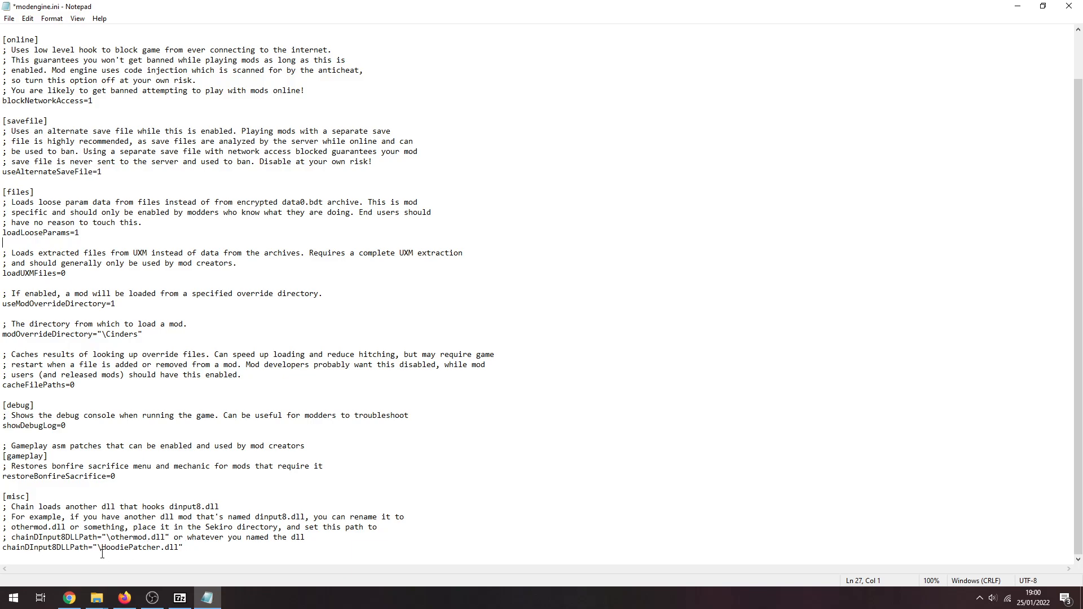
{"action": "mouse_move", "coordinate": [669, 464]}
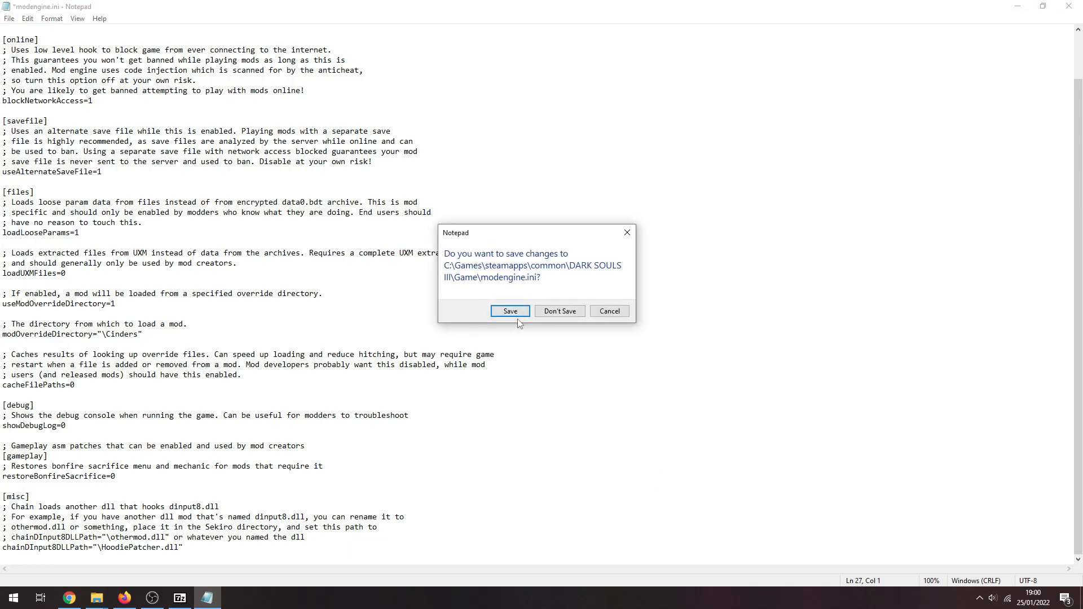
{"action": "left_click", "coordinate": [509, 311]}
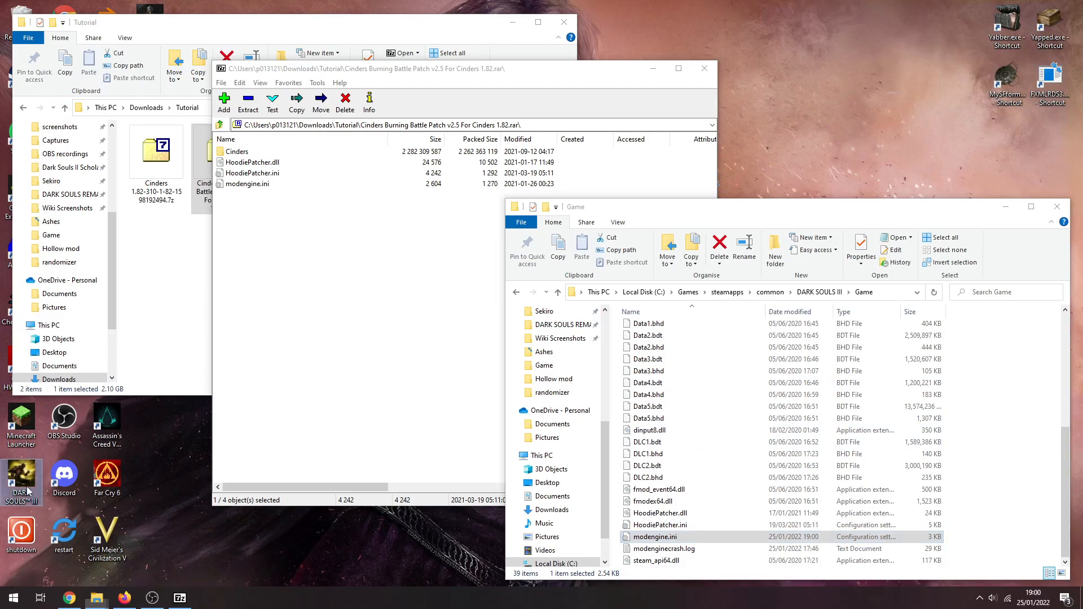
{"action": "mouse_move", "coordinate": [23, 483]}
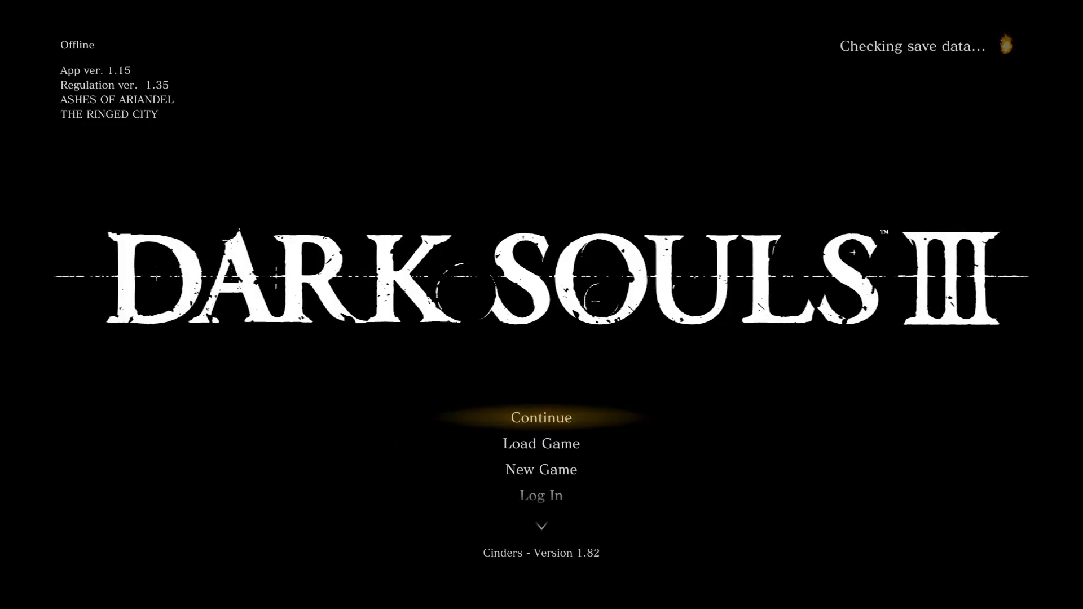
Step: Start a New Game and confirm the character name 'Test'
{"action": "left_click", "coordinate": [541, 469]}
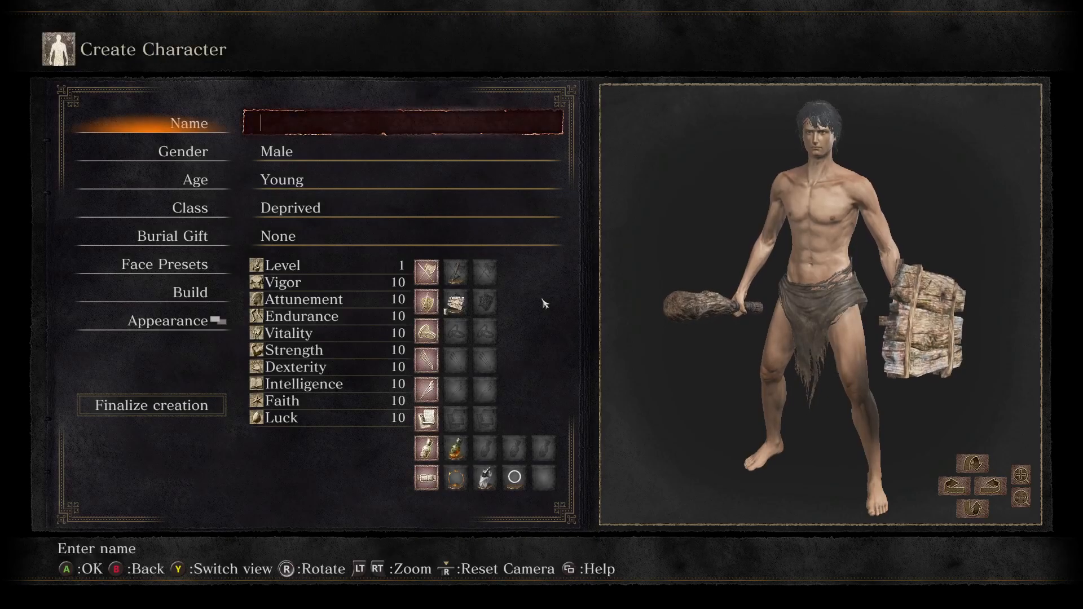
{"action": "type", "text": "Test"}
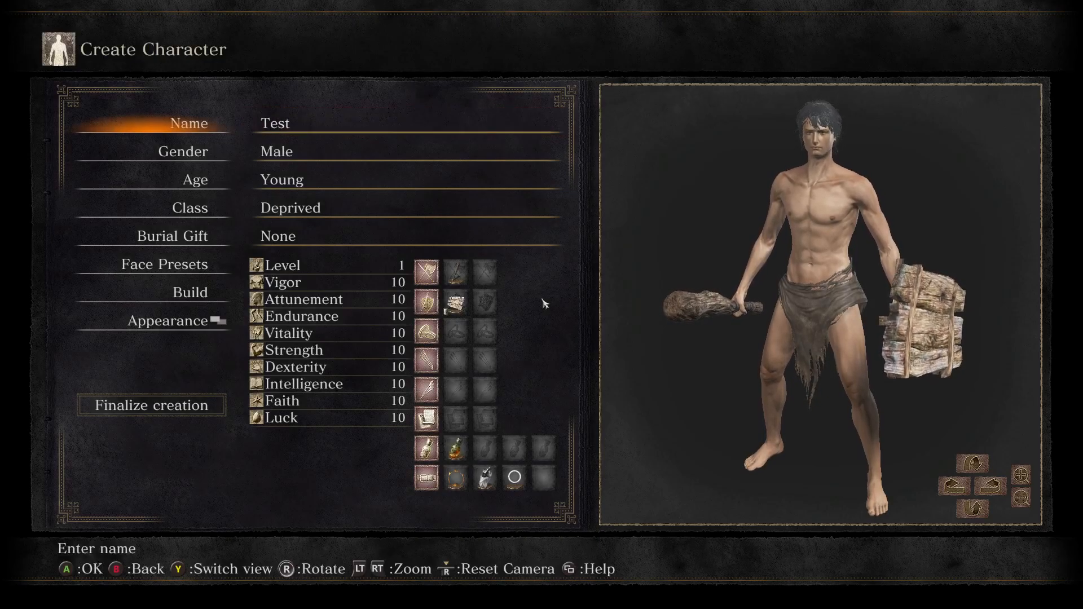
{"action": "left_click", "coordinate": [190, 207]}
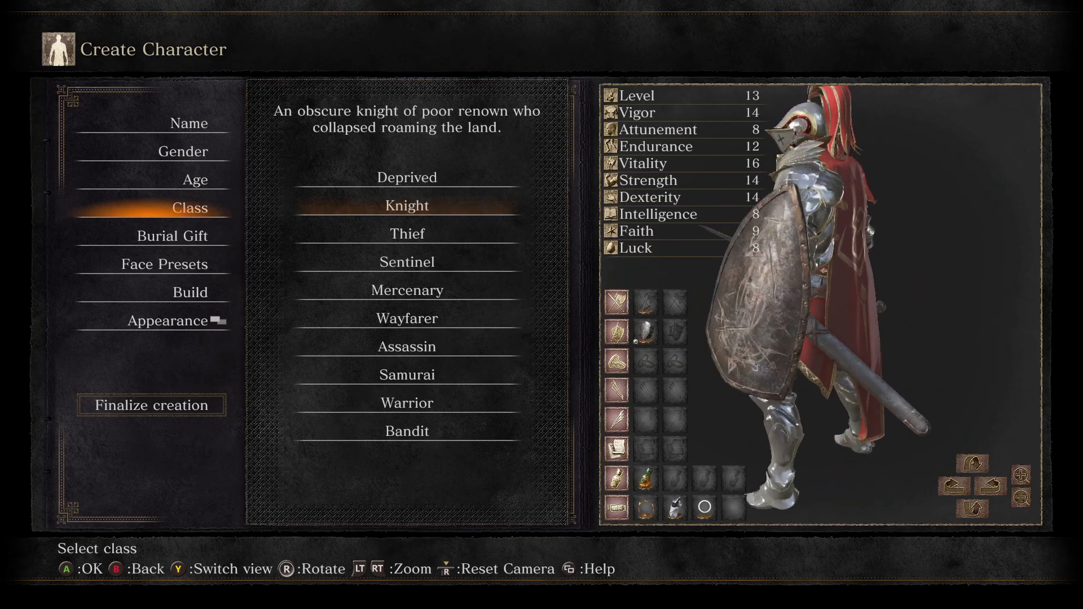
Step: Preview the Knight and Sentinel starting classes
{"action": "left_click", "coordinate": [406, 261]}
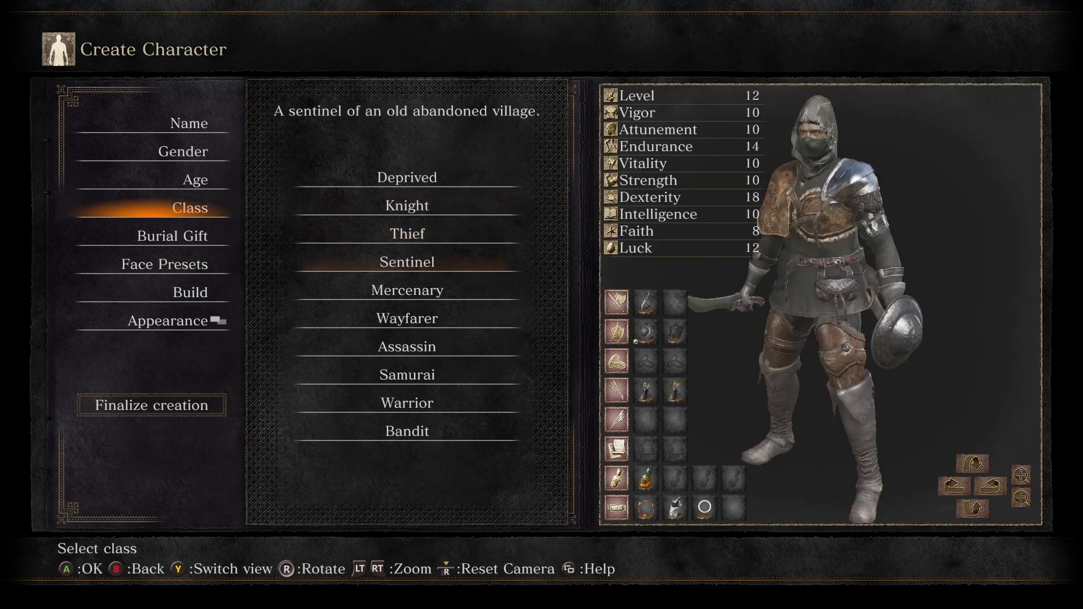
{"action": "left_click", "coordinate": [406, 374]}
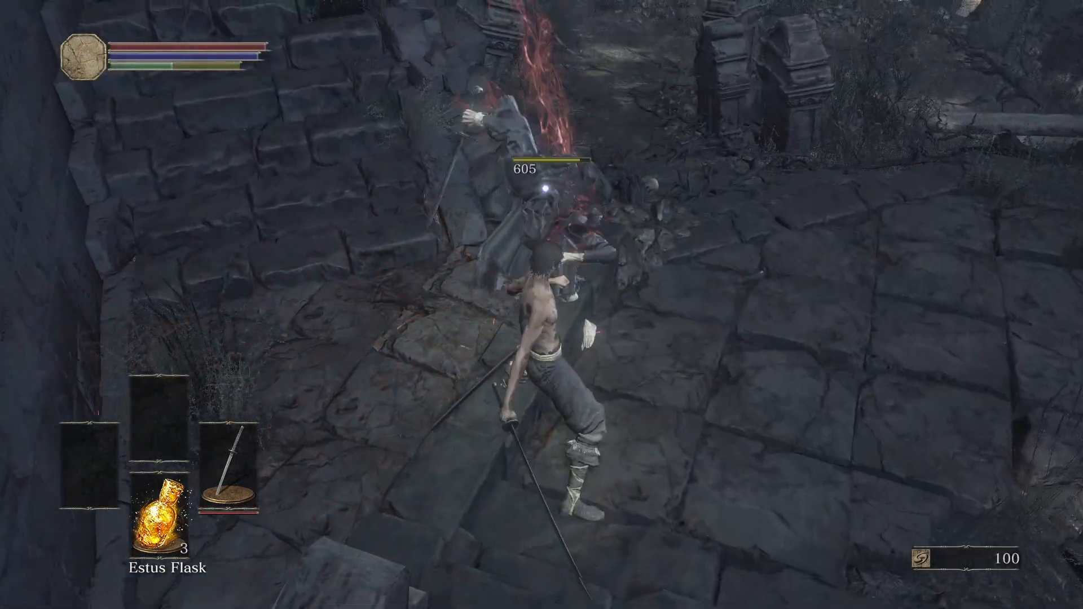
{"action": "mouse_move", "coordinate": [542, 305]}
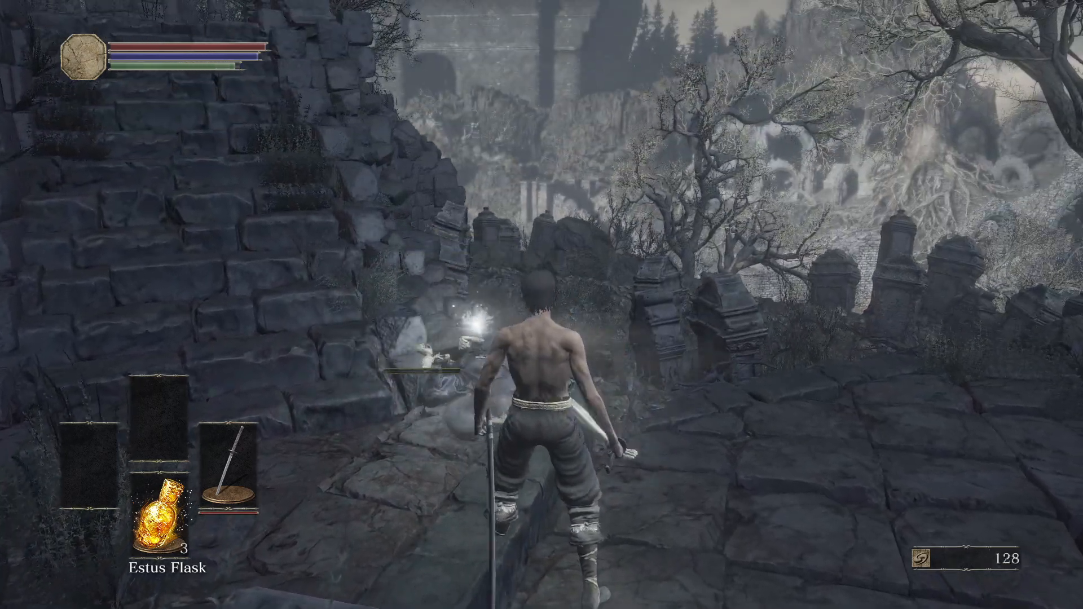